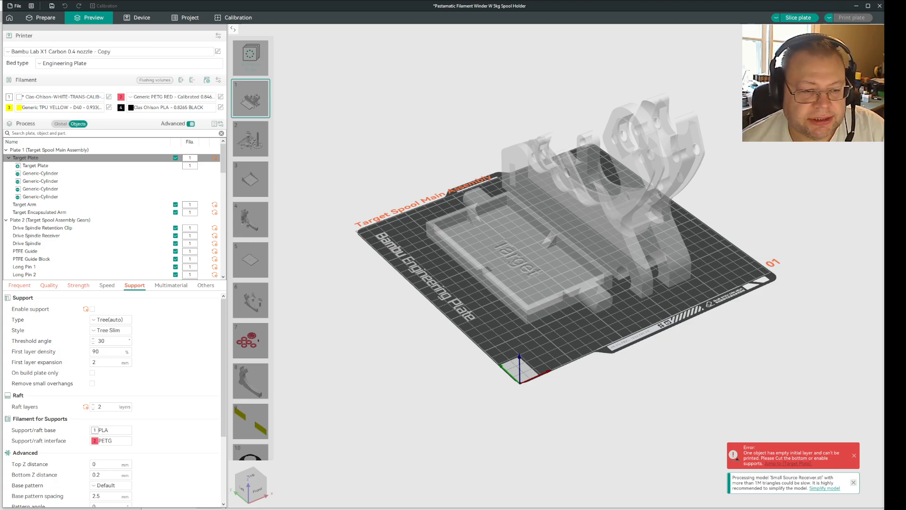
mouse_move(760, 457)
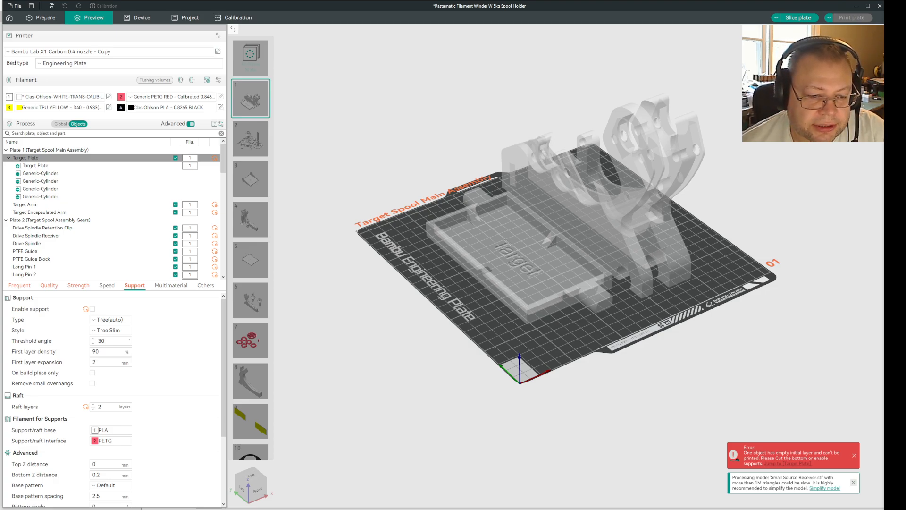
mouse_move(872, 387)
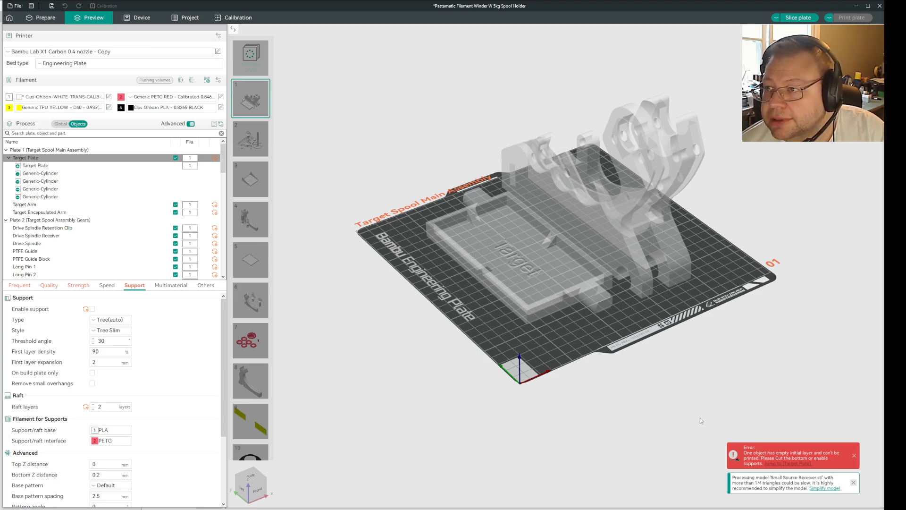
mouse_move(668, 443)
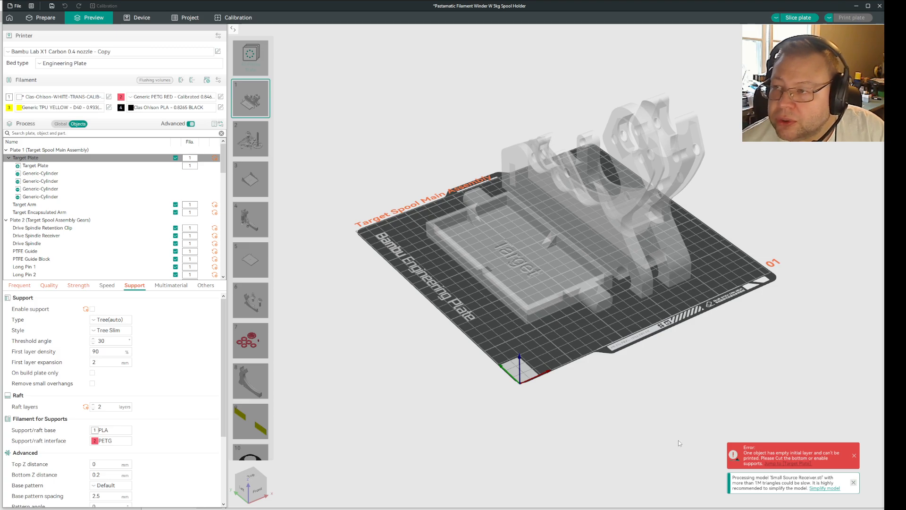
mouse_move(648, 453)
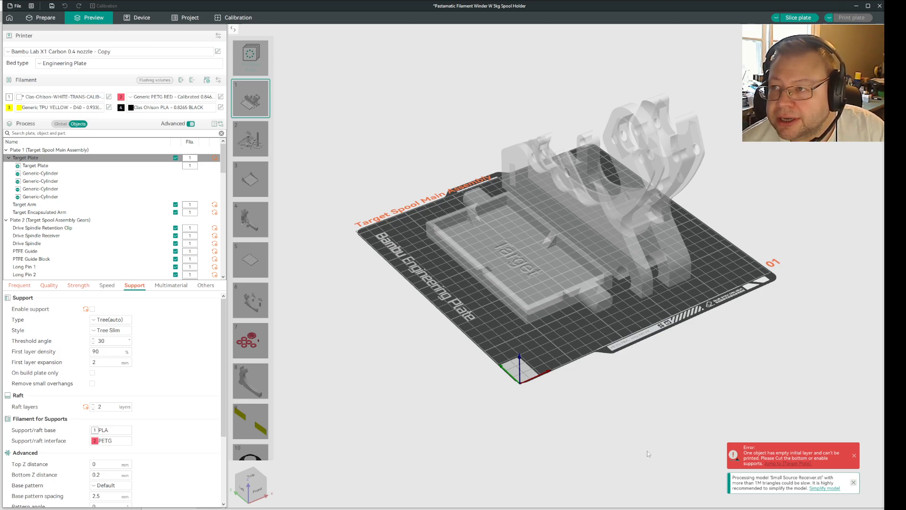
mouse_move(634, 458)
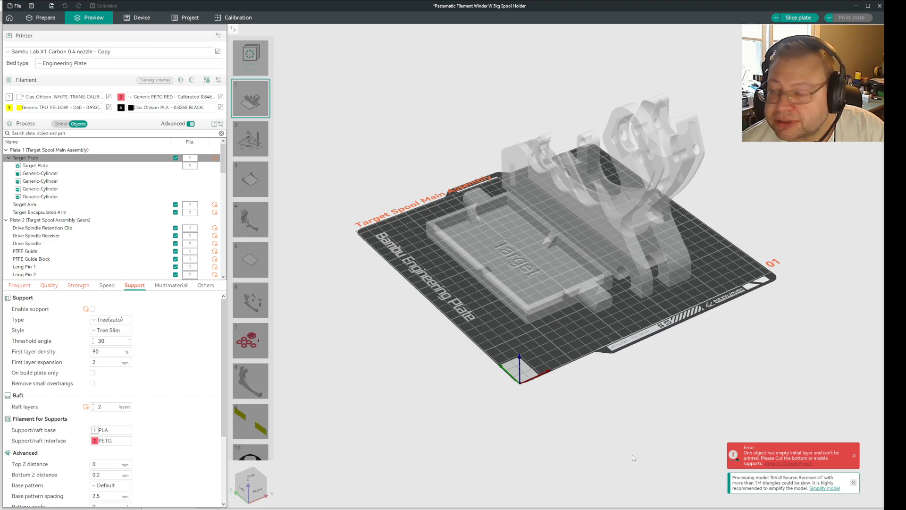
mouse_move(655, 453)
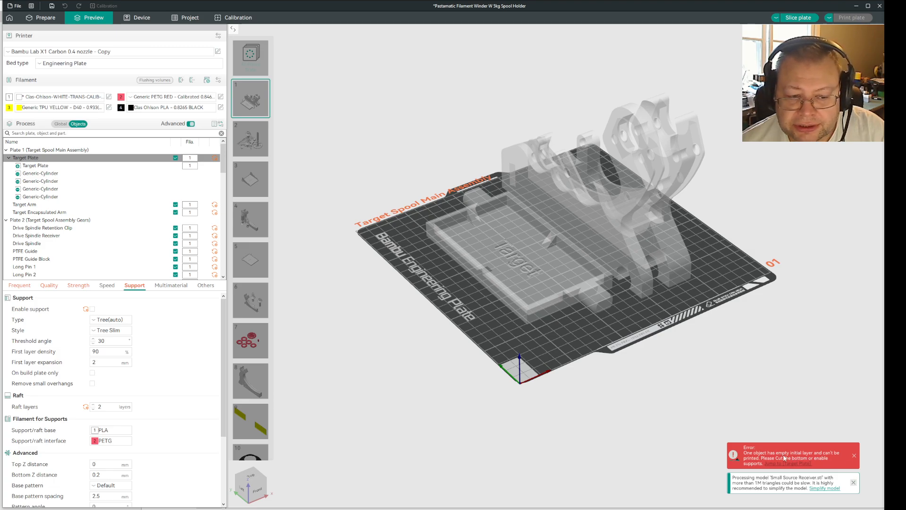
mouse_move(689, 374)
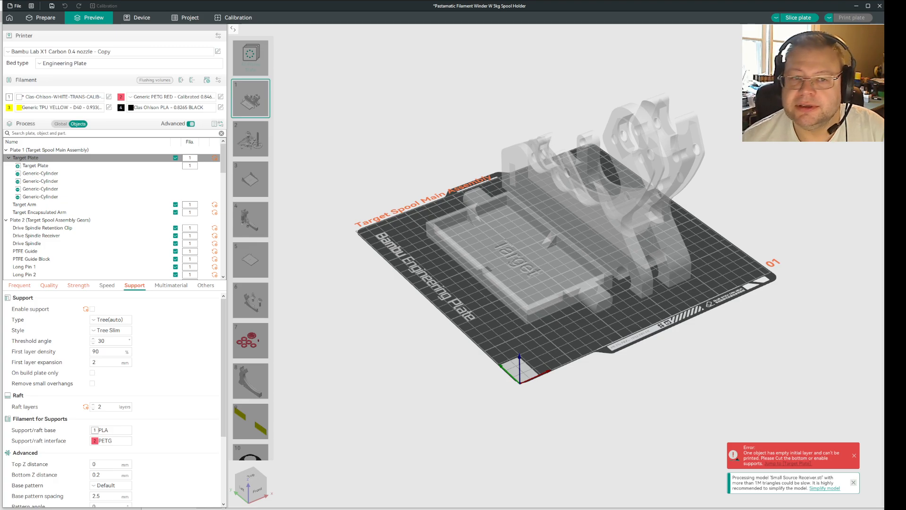
Return to the Prepare layout for Plate 1 and select Target Arm to review its support and raft settings.
left_click(37, 18)
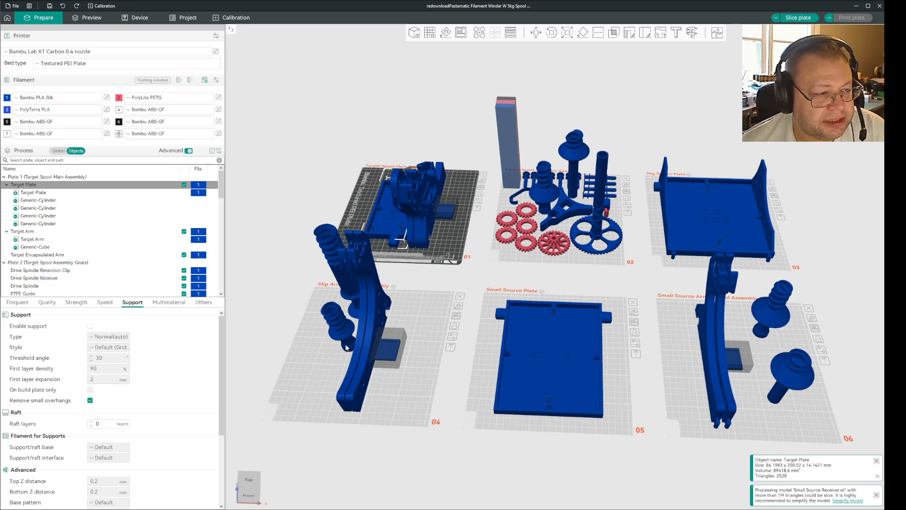
mouse_move(609, 237)
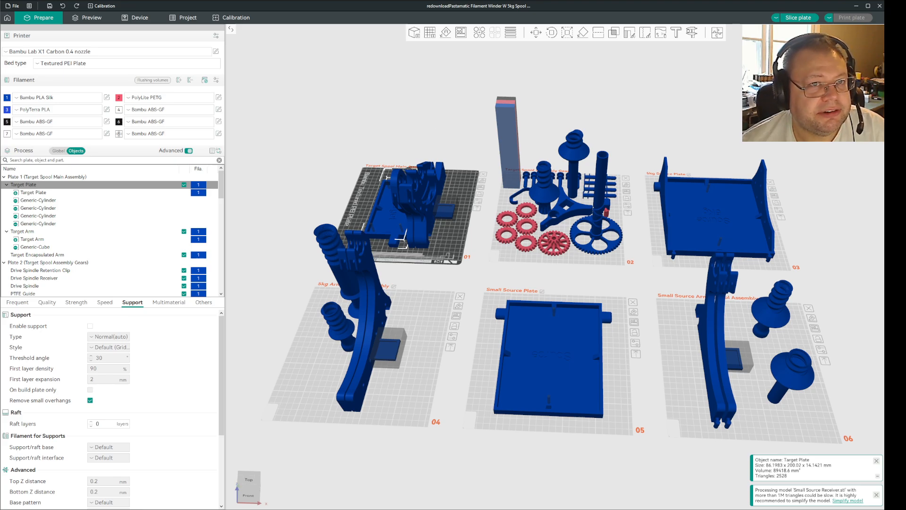
left_click(25, 184)
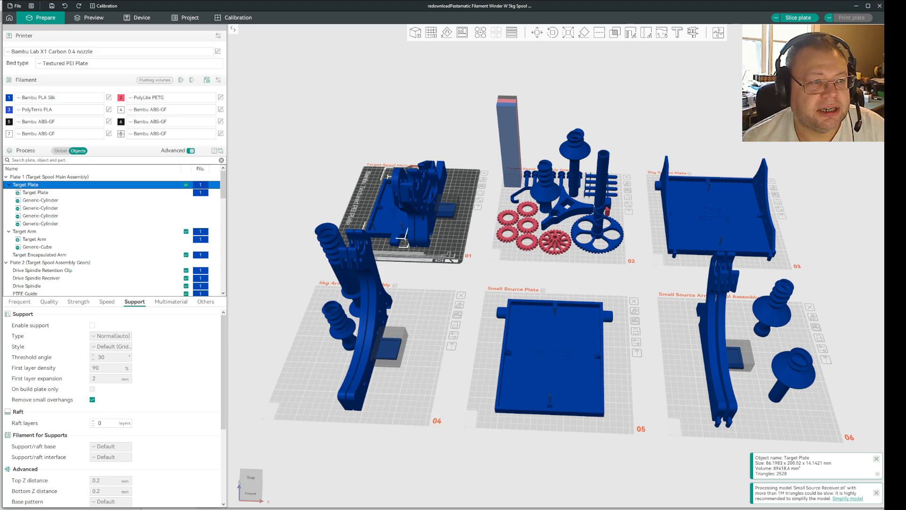
mouse_move(746, 9)
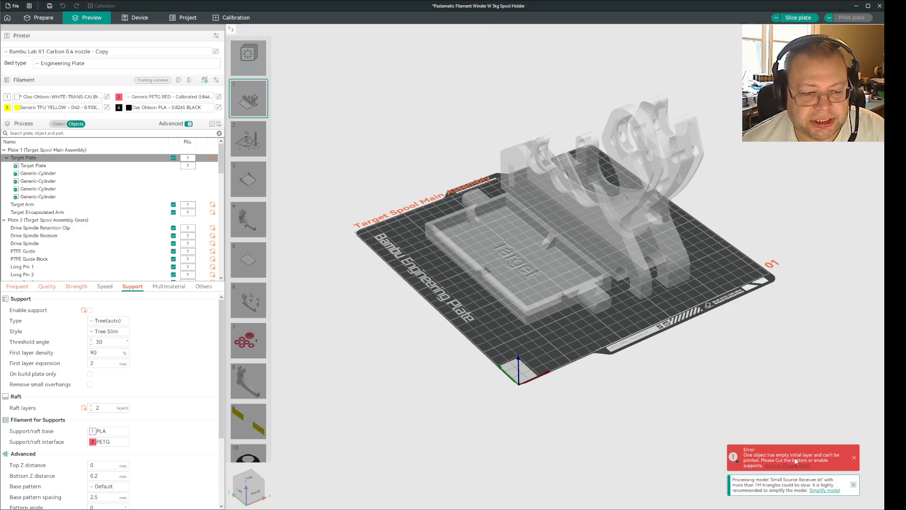
mouse_move(734, 387)
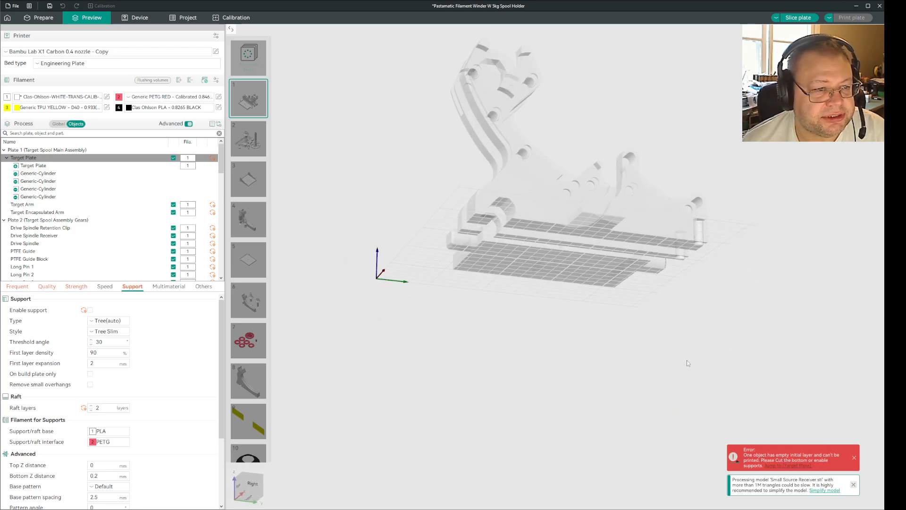
left_click(37, 18)
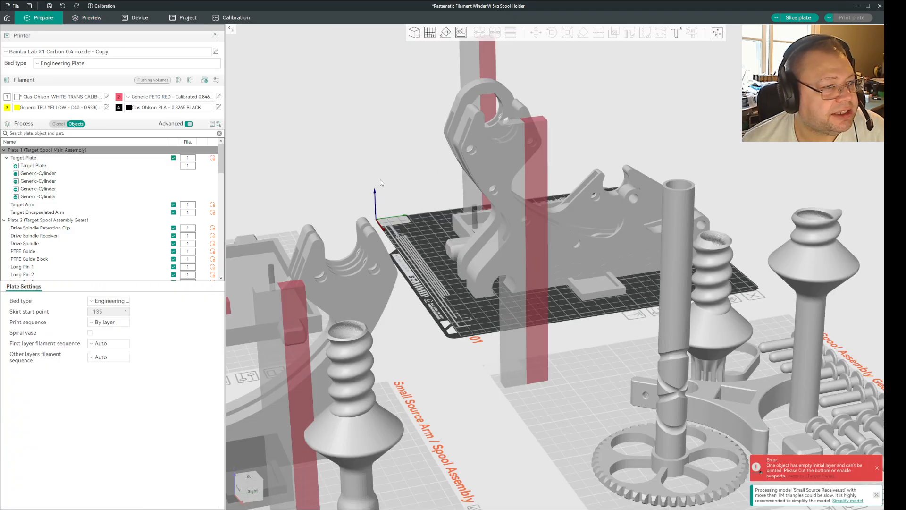
mouse_move(614, 306)
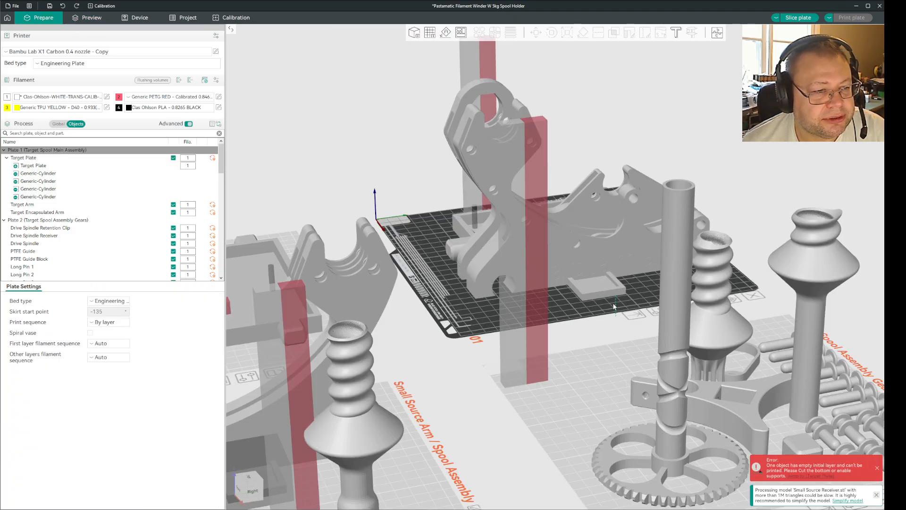
left_click(19, 204)
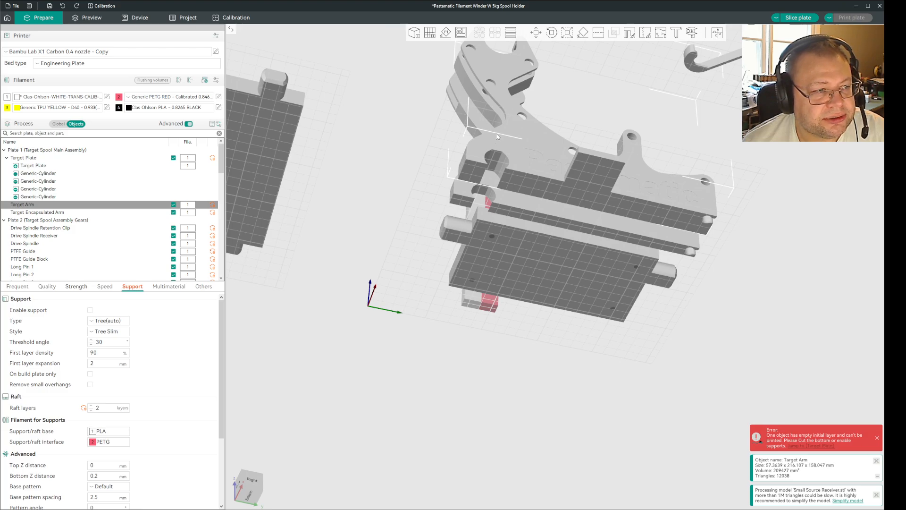
mouse_move(722, 191)
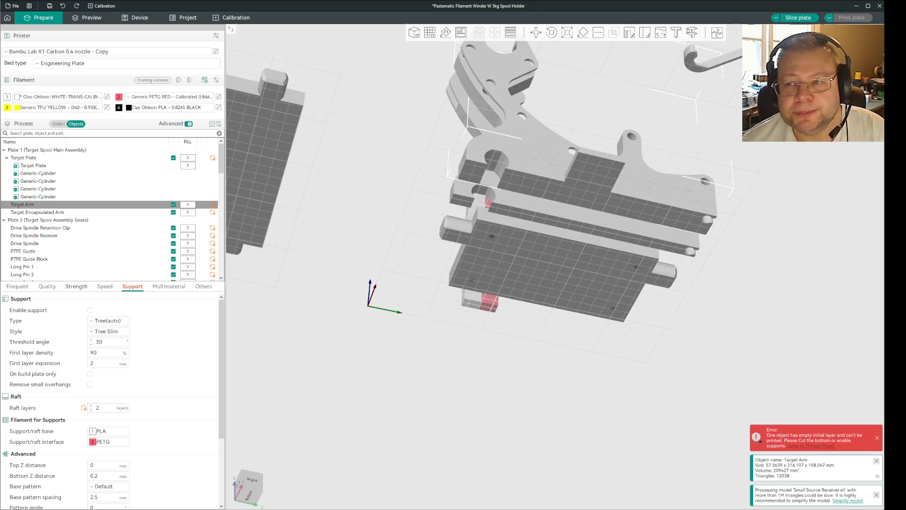
mouse_move(796, 256)
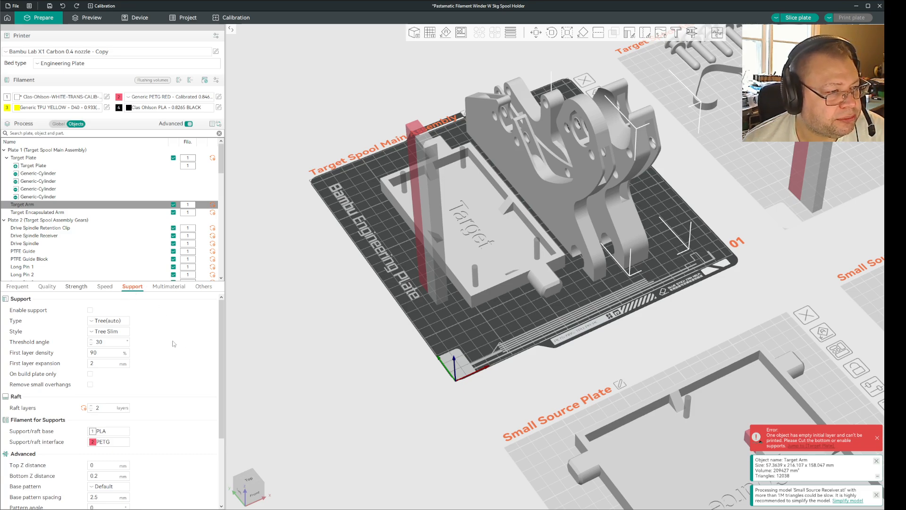
mouse_move(182, 362)
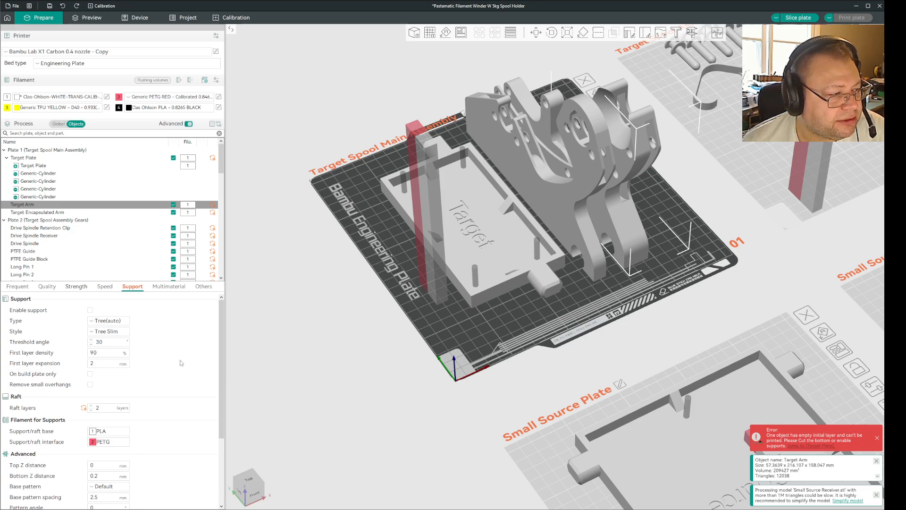
mouse_move(176, 359)
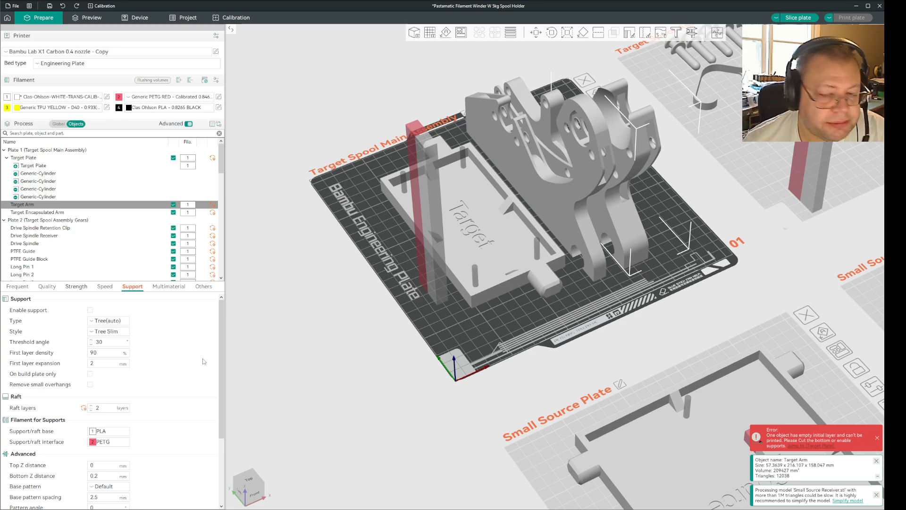
mouse_move(209, 362)
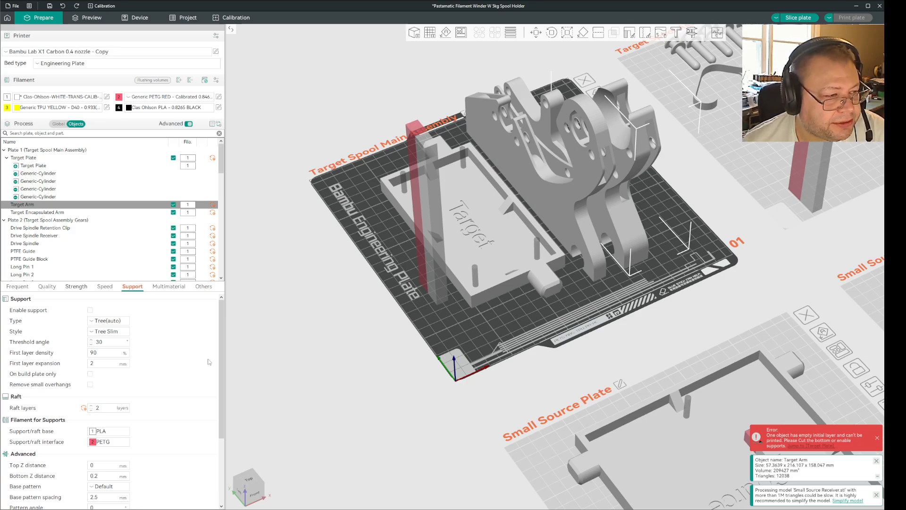
mouse_move(179, 360)
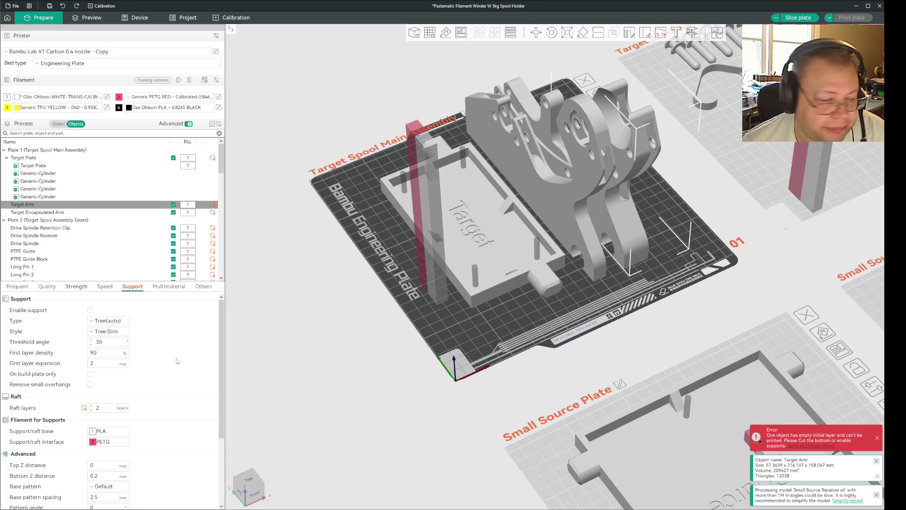
mouse_move(189, 376)
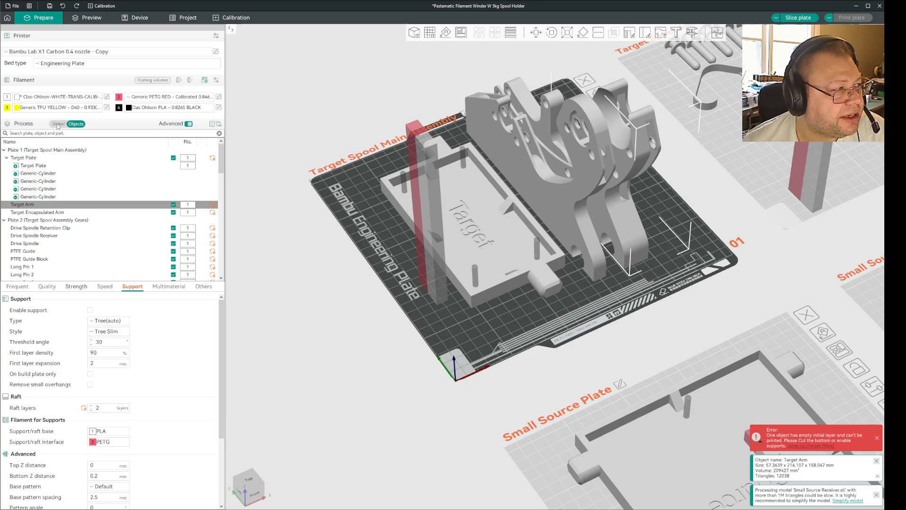
left_click(57, 123)
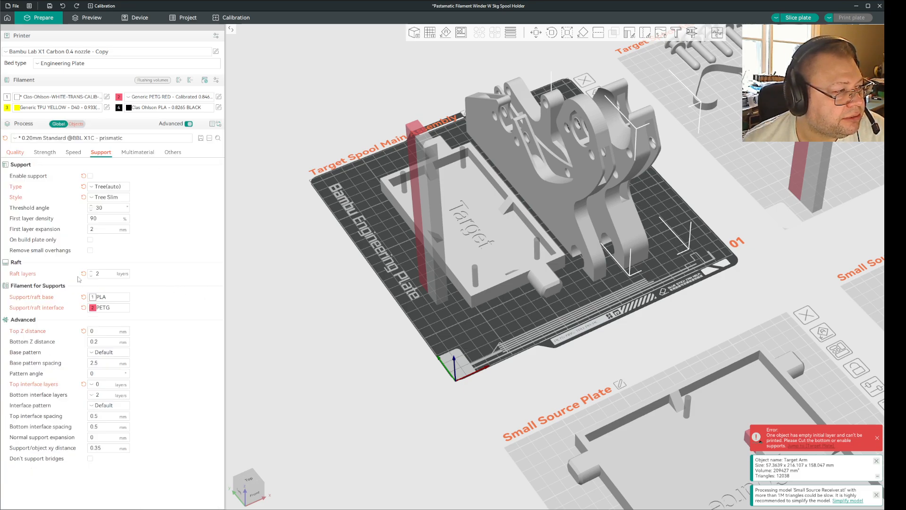
mouse_move(105, 274)
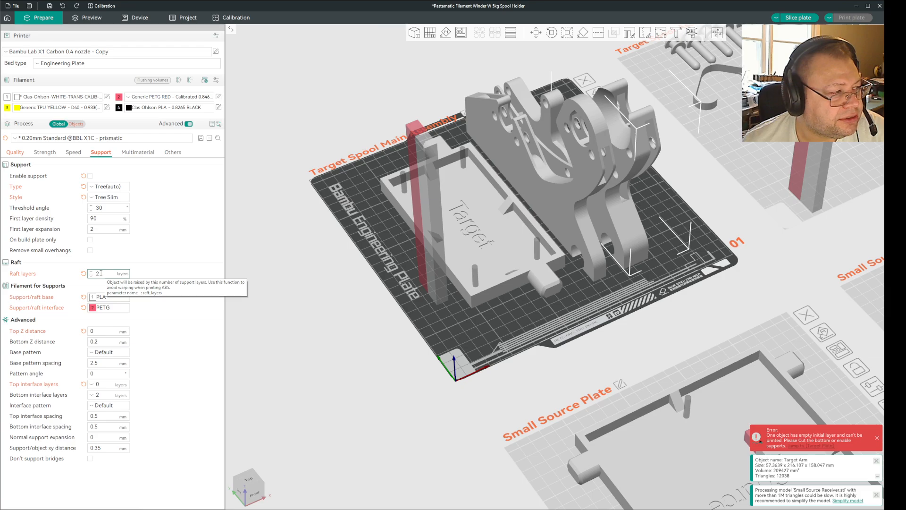
mouse_move(166, 171)
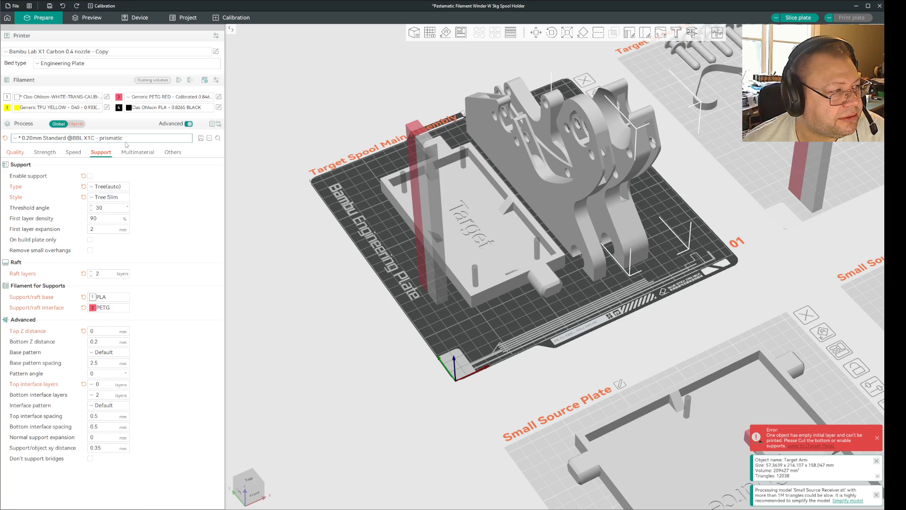
left_click(75, 123)
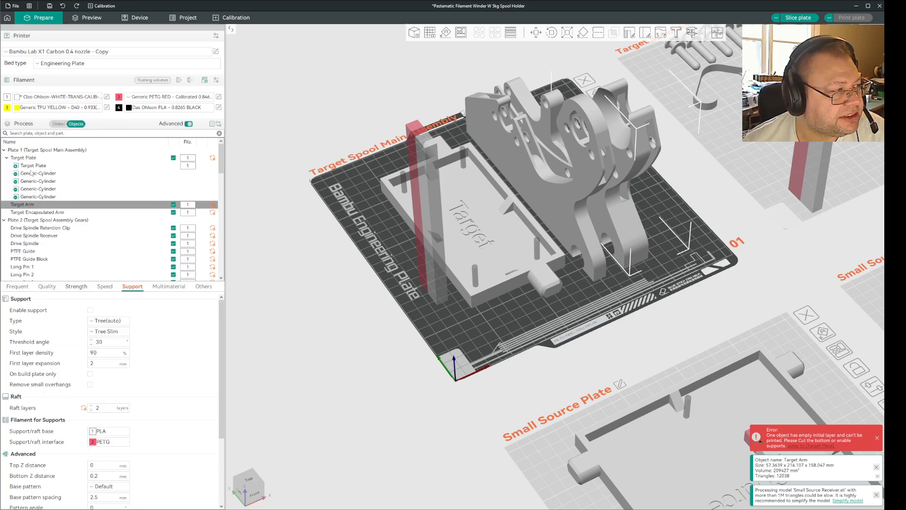
left_click(20, 157)
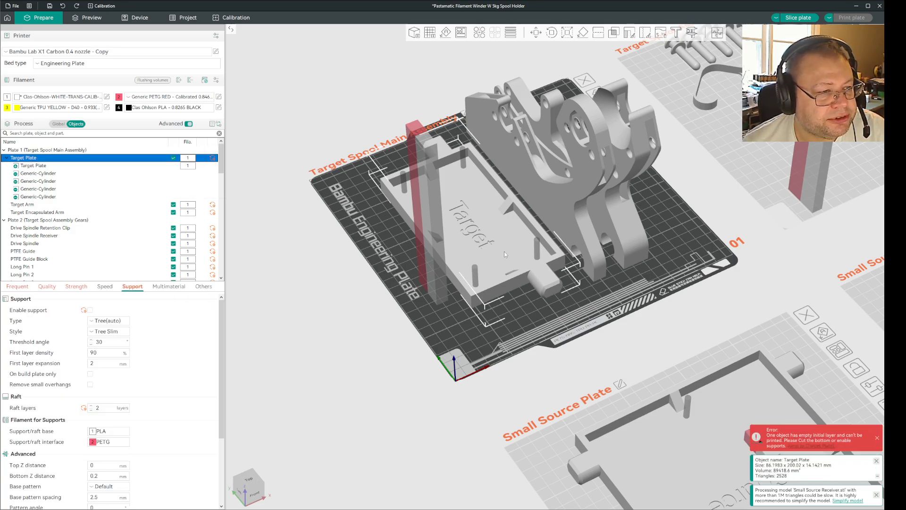
left_click(22, 203)
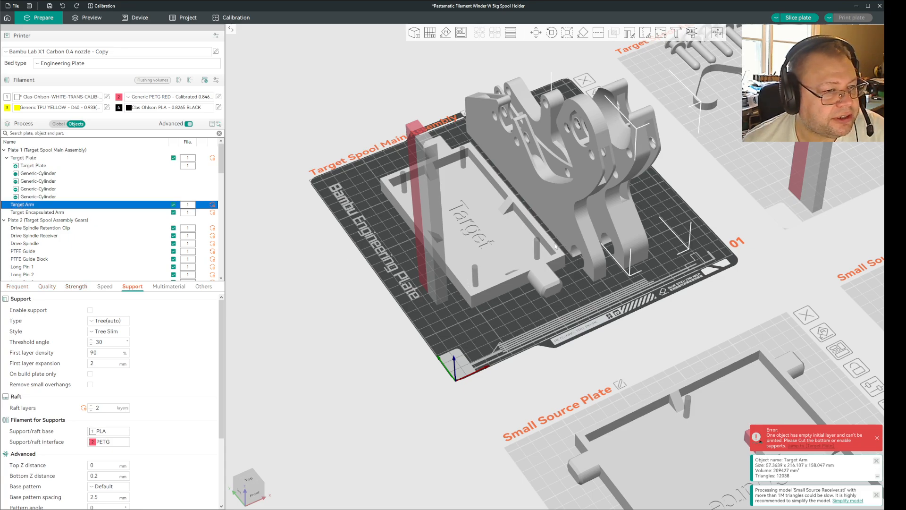
left_click(36, 211)
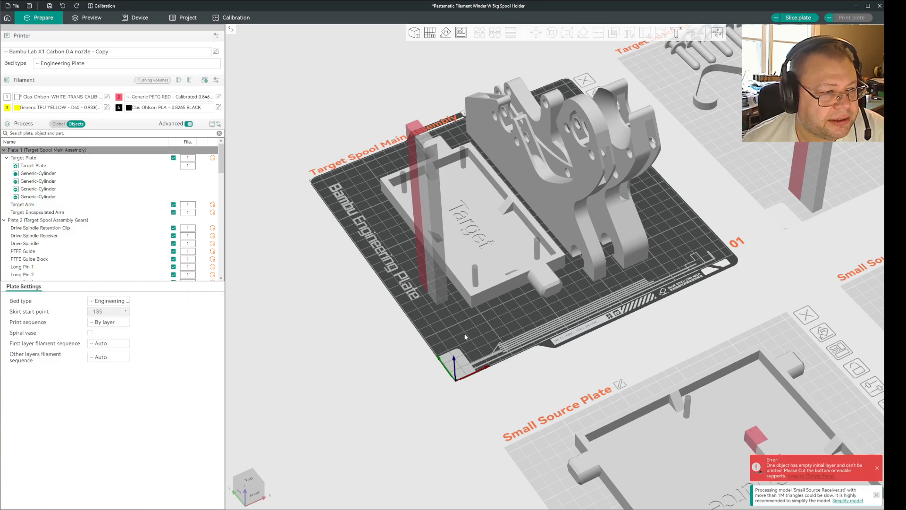
mouse_move(478, 336)
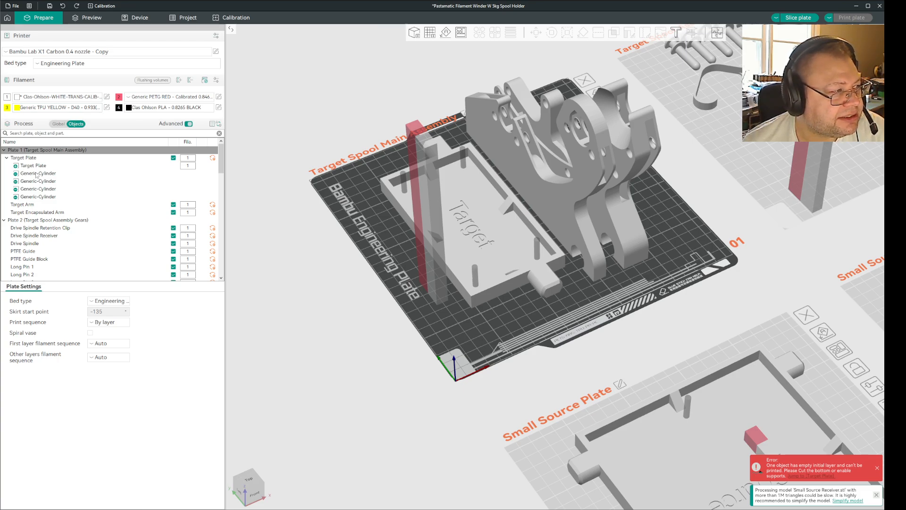
left_click(38, 180)
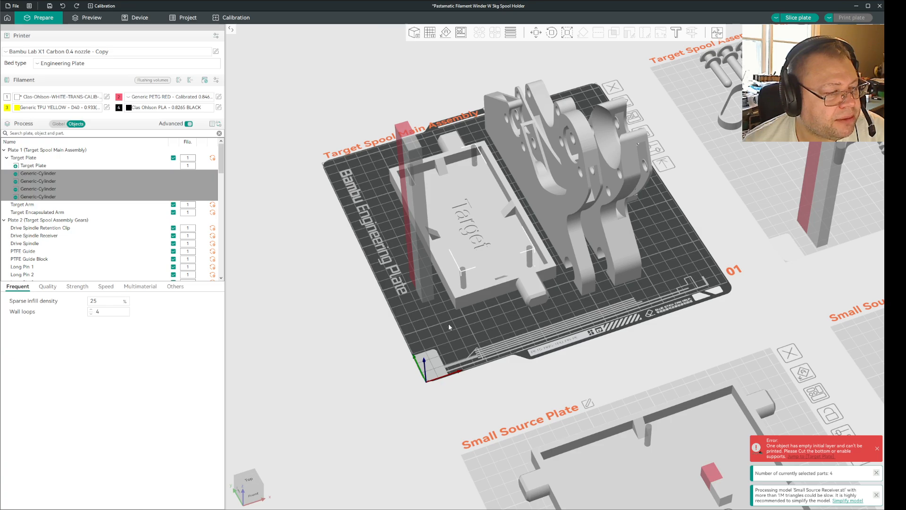
mouse_move(472, 329)
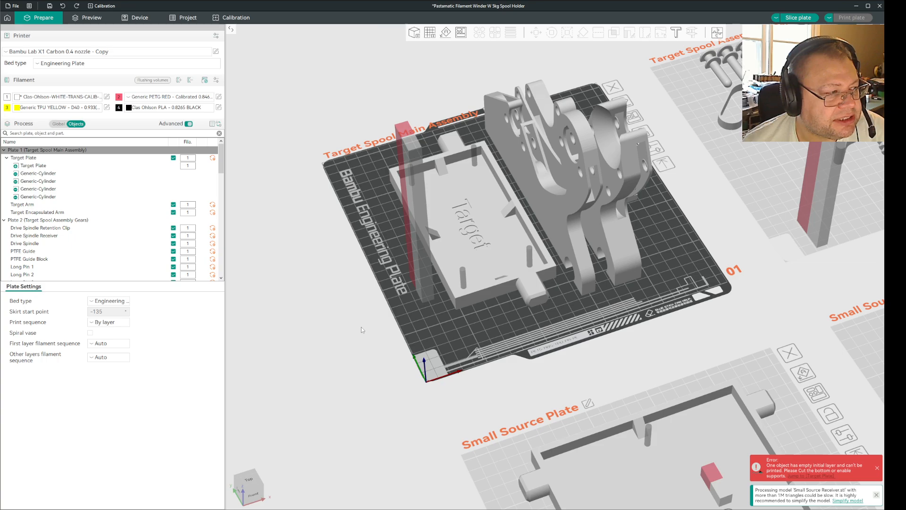
mouse_move(275, 298)
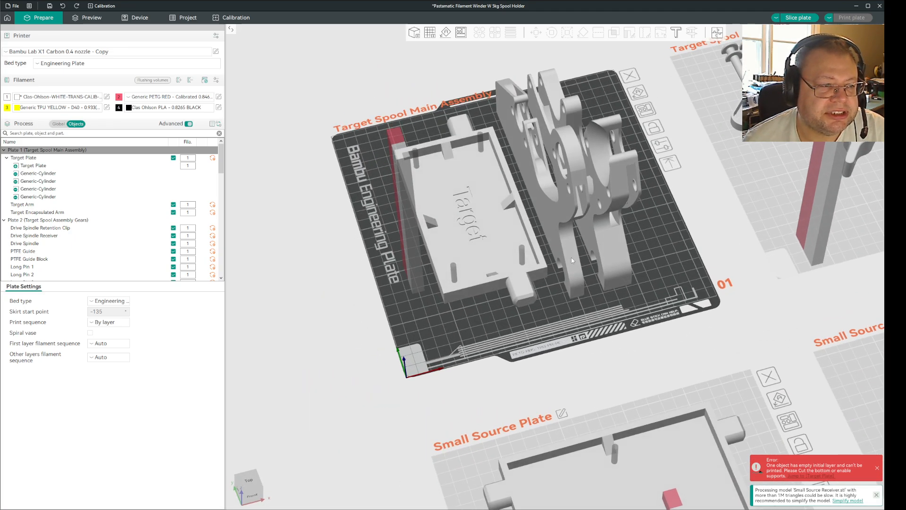
Select Target Encapsulated Arm and view its support settings: support disabled, tree slim, two raft layers.
left_click(36, 212)
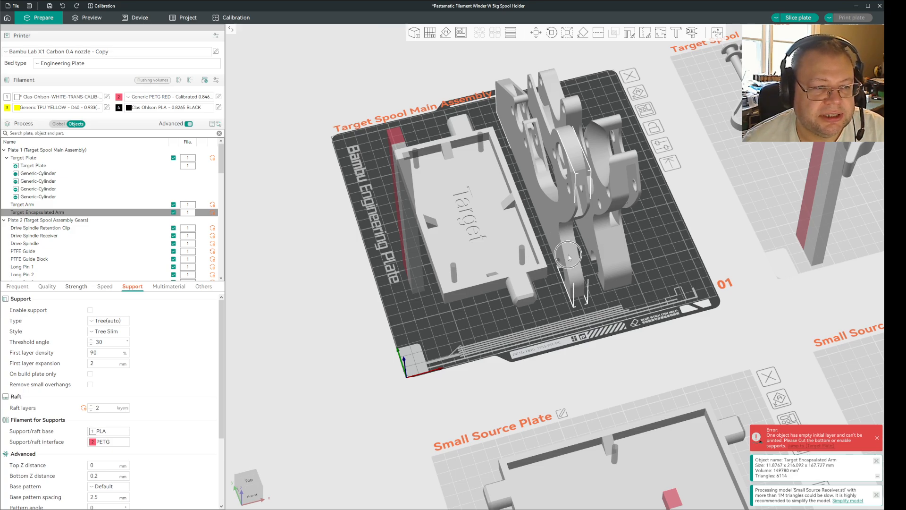
left_click_drag(570, 257, 637, 271)
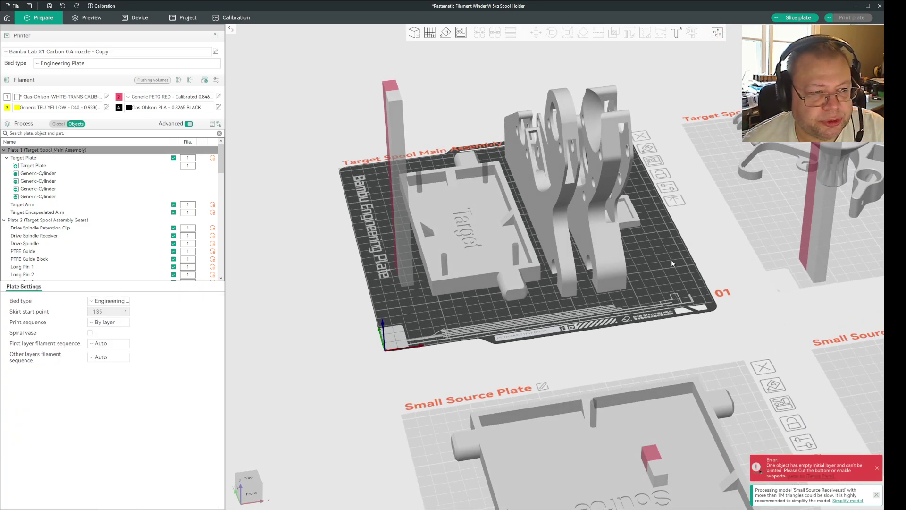
mouse_move(660, 279)
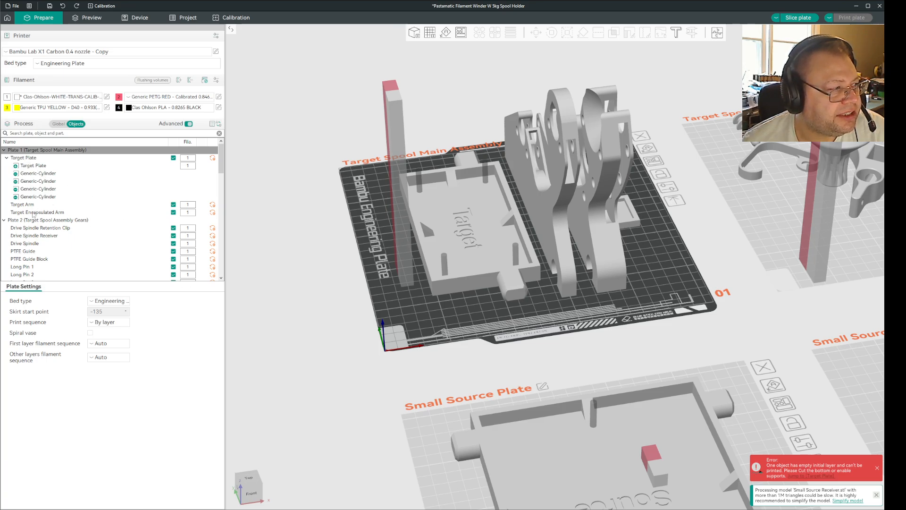
left_click(37, 211)
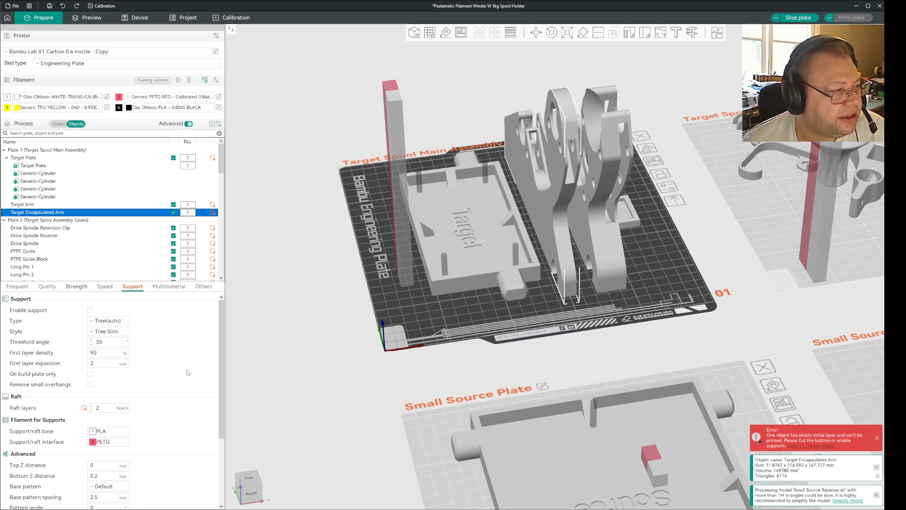
mouse_move(168, 380)
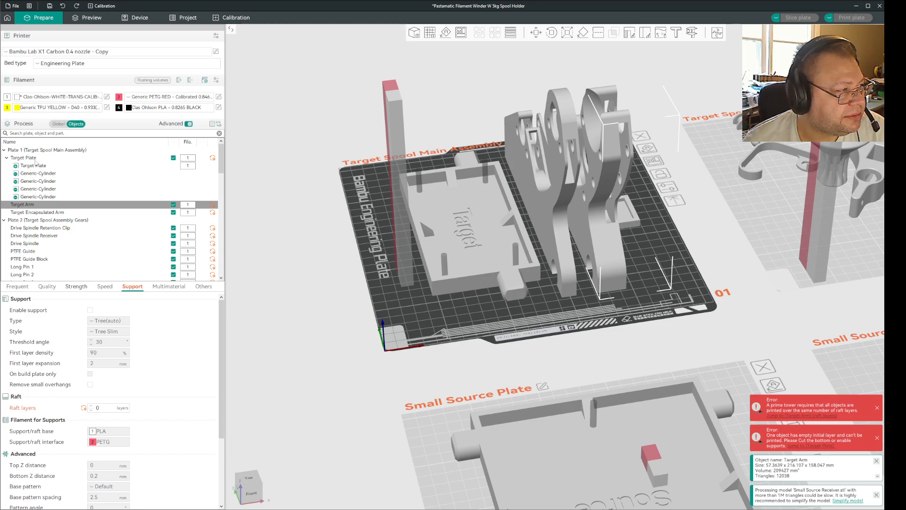
Set Target Plate's raft layers to 0, clearing the prime tower error, and start slicing Plate 1.
left_click(27, 165)
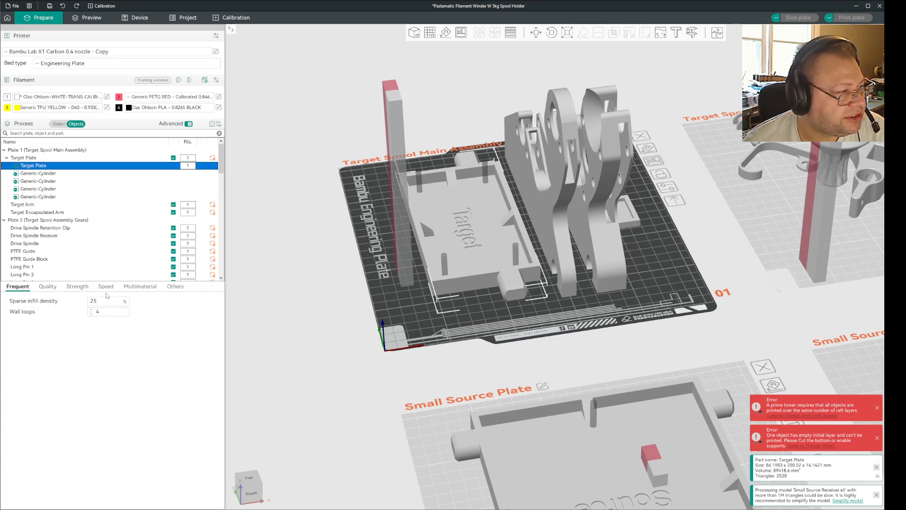
left_click(77, 286)
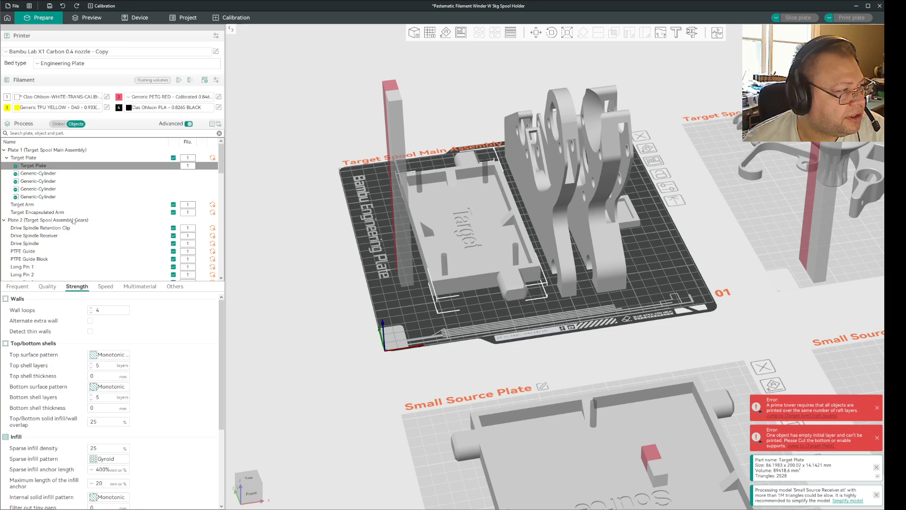
left_click(133, 287)
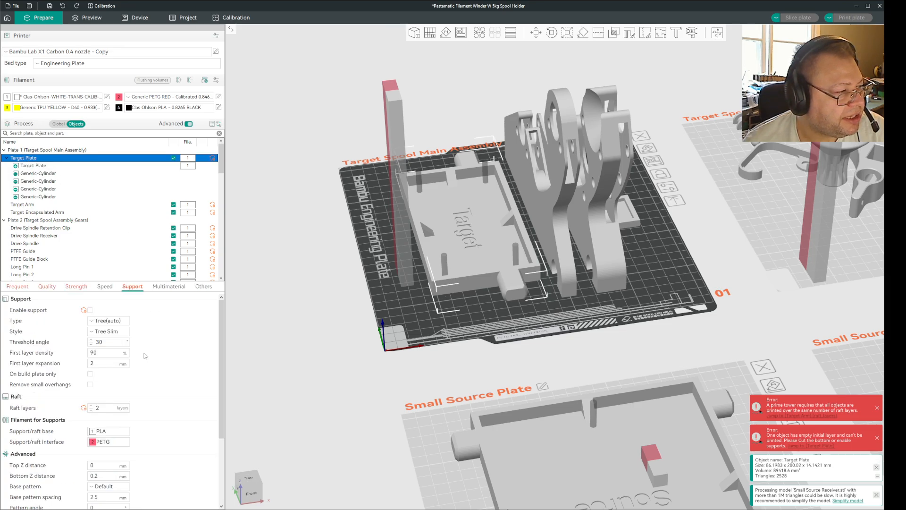
left_click(99, 407)
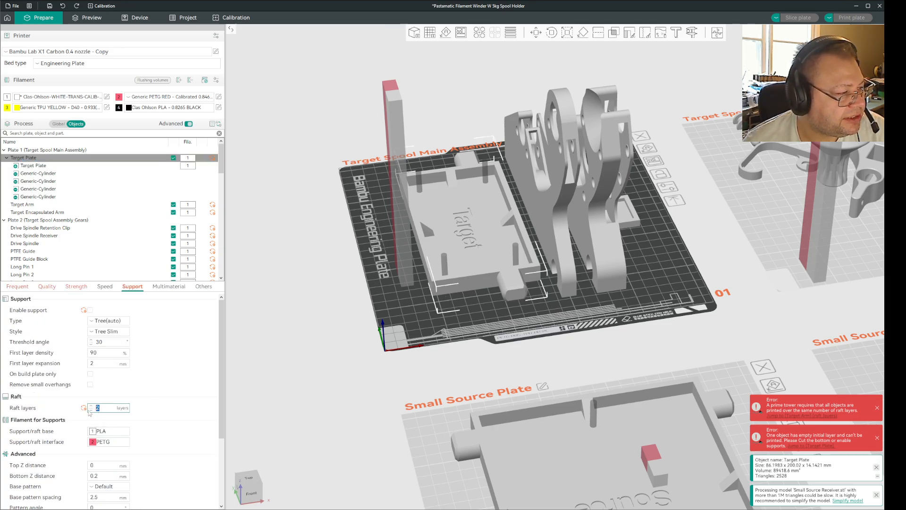
type("0")
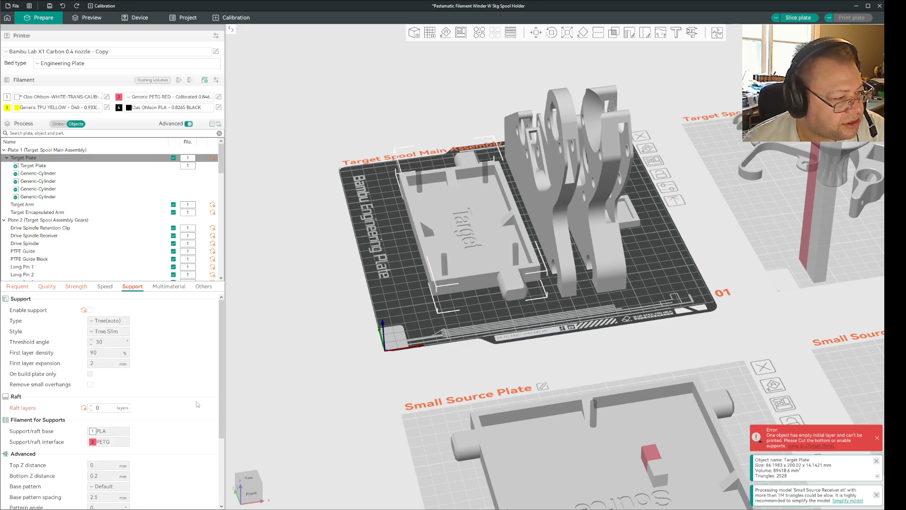
left_click(798, 17)
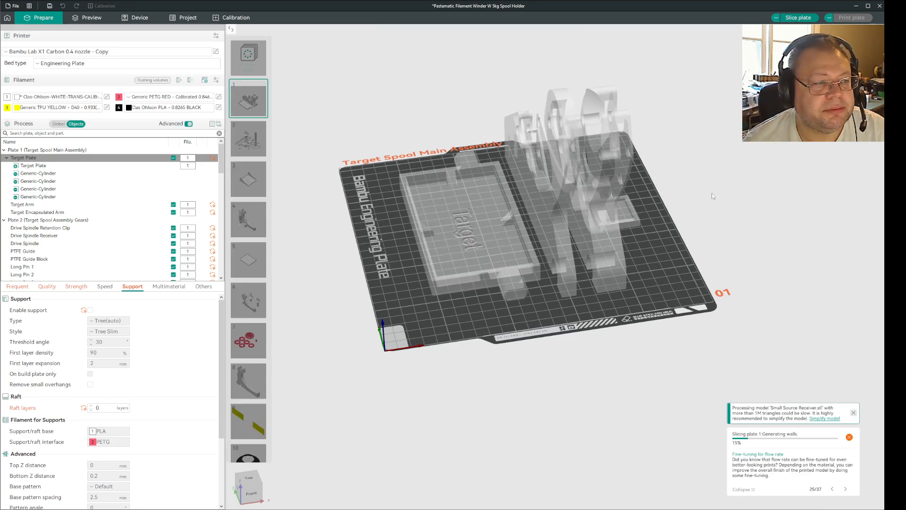
Let Plate 1 finish slicing and show its layer-by-layer preview with no error.
left_click(91, 17)
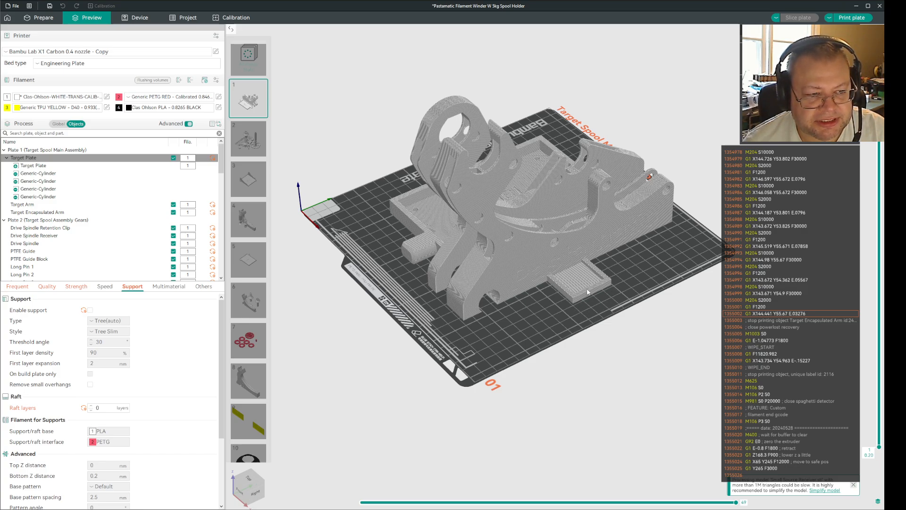
Orbit the sliced Plate 1 model to inspect the arm parts and plate from another side.
left_click_drag(586, 292, 539, 327)
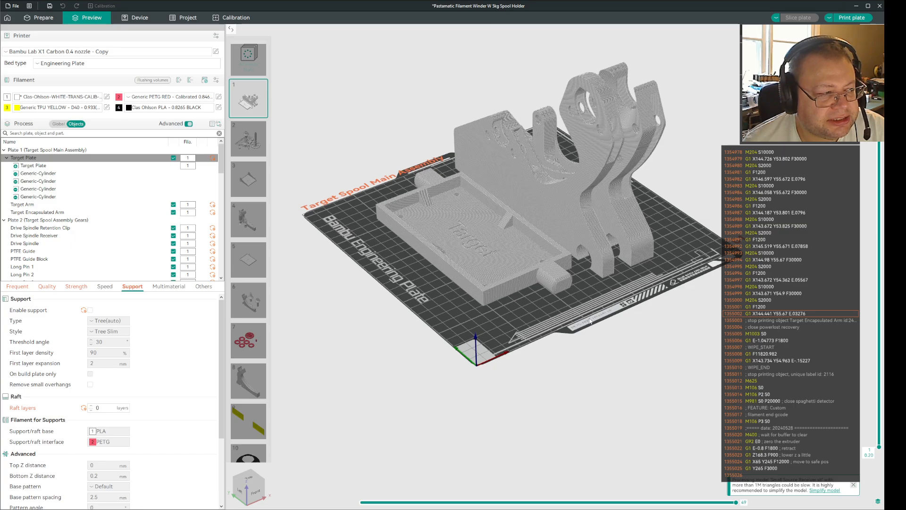
mouse_move(547, 325)
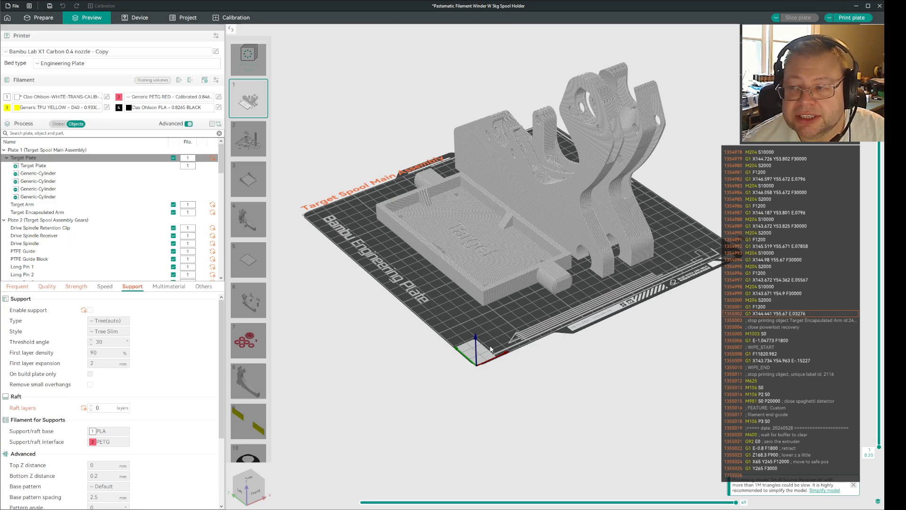
mouse_move(437, 350)
type("2")
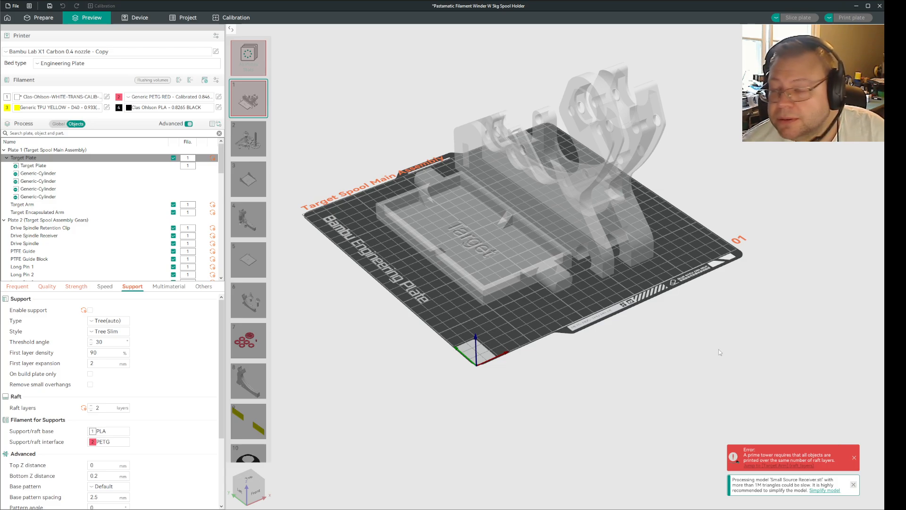
Set Target Plate's raft layers back to 0, clearing the prime tower error.
left_click(99, 408)
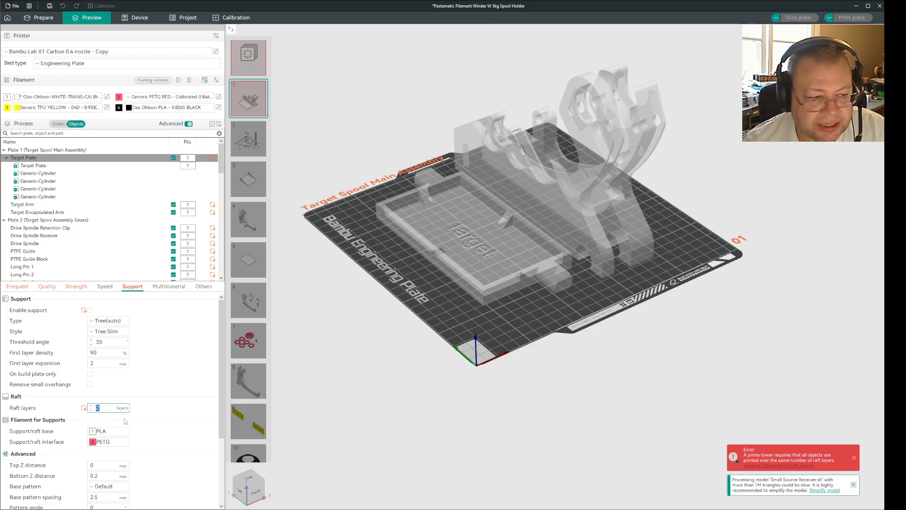
type("0")
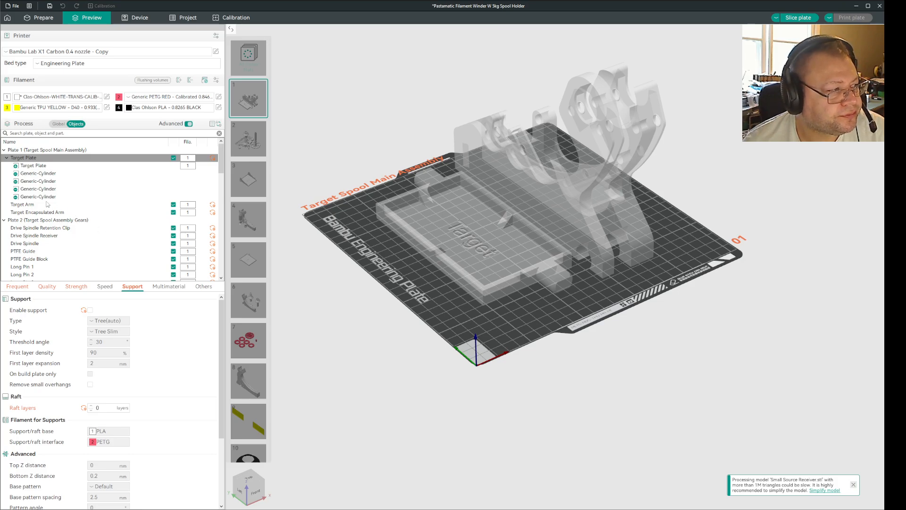
left_click(37, 212)
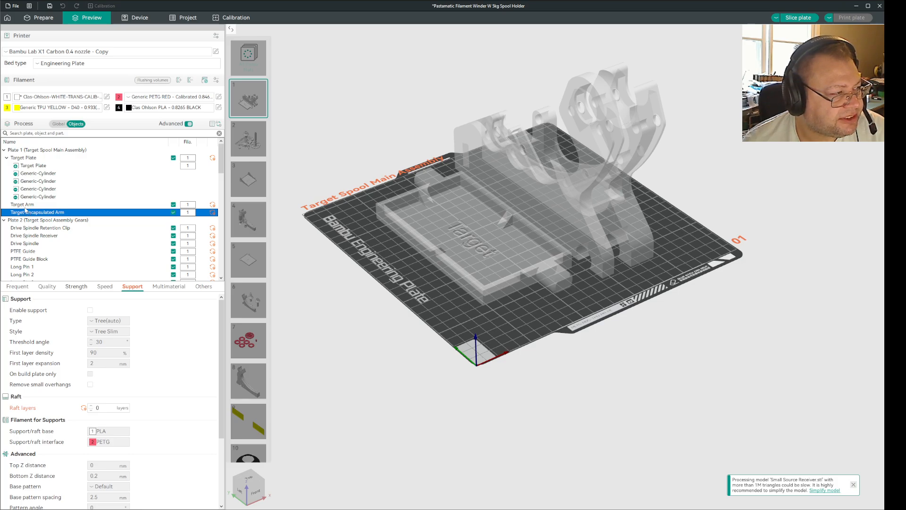
Select Target Arm and Target Encapsulated Arm together in the object list.
left_click(22, 204)
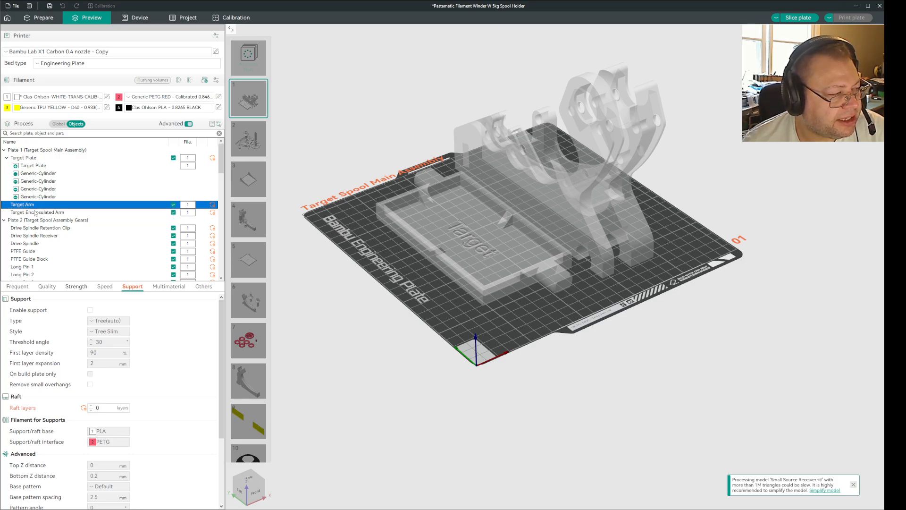
left_click(38, 212)
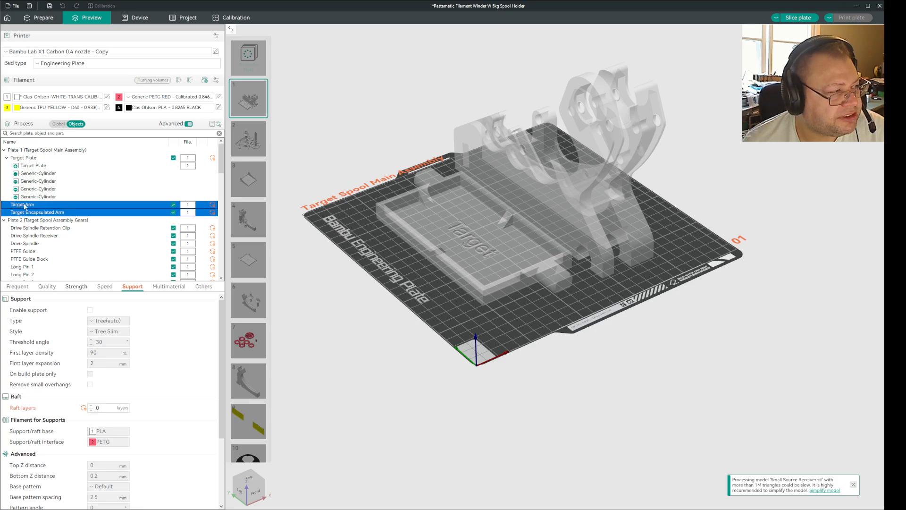
left_click(90, 309)
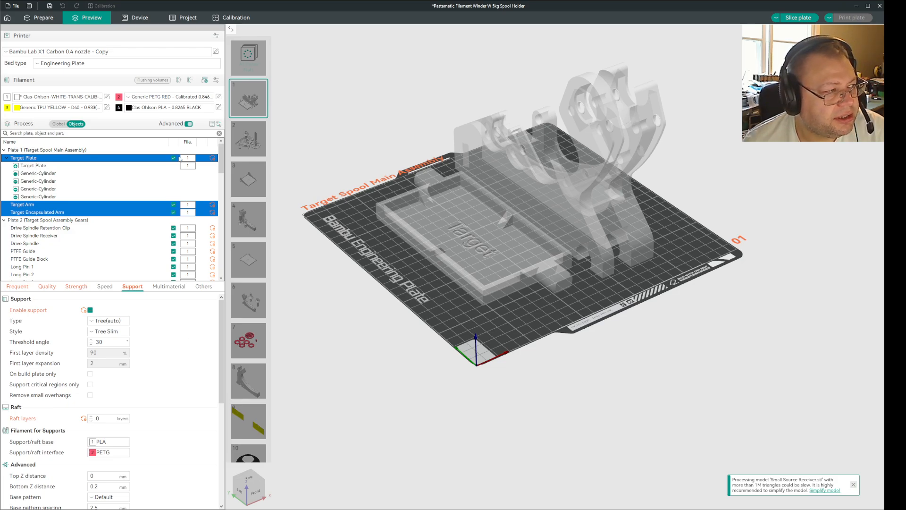
Set global raft layers to 0 and slice Plate 1 again.
left_click(58, 124)
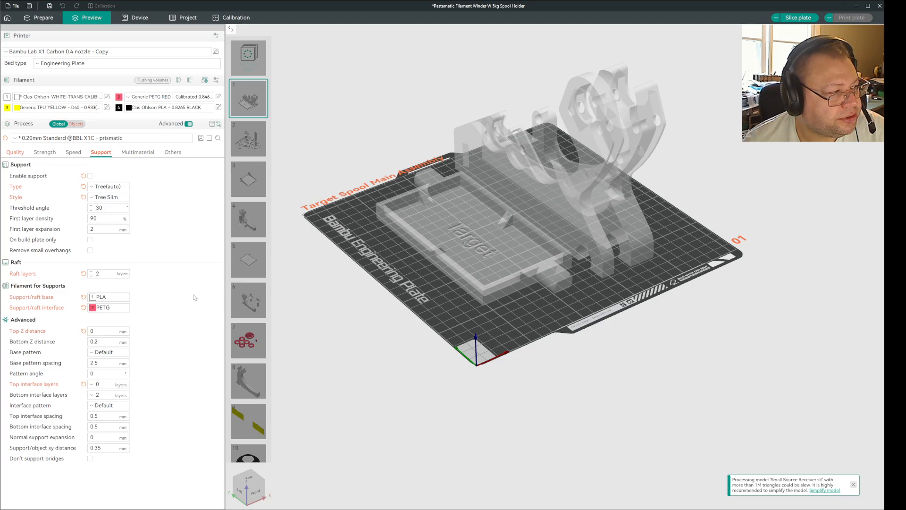
mouse_move(104, 274)
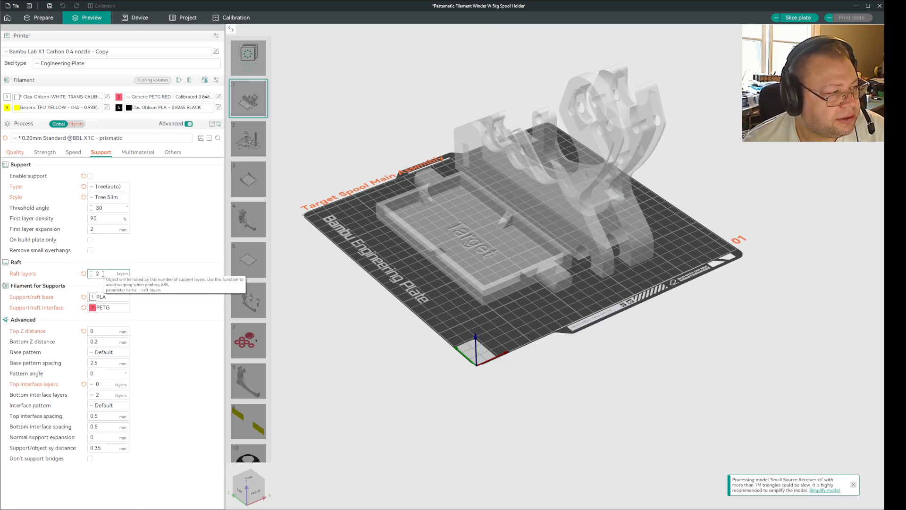
mouse_move(138, 274)
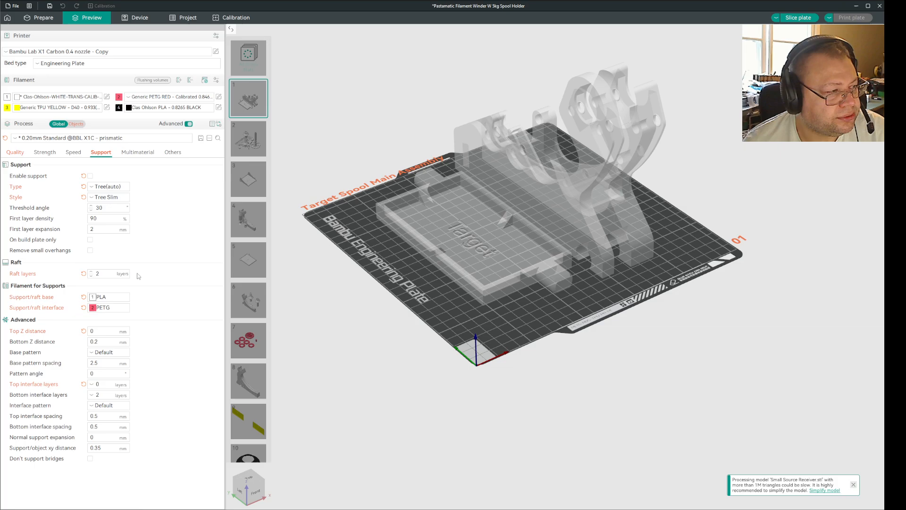
left_click(78, 124)
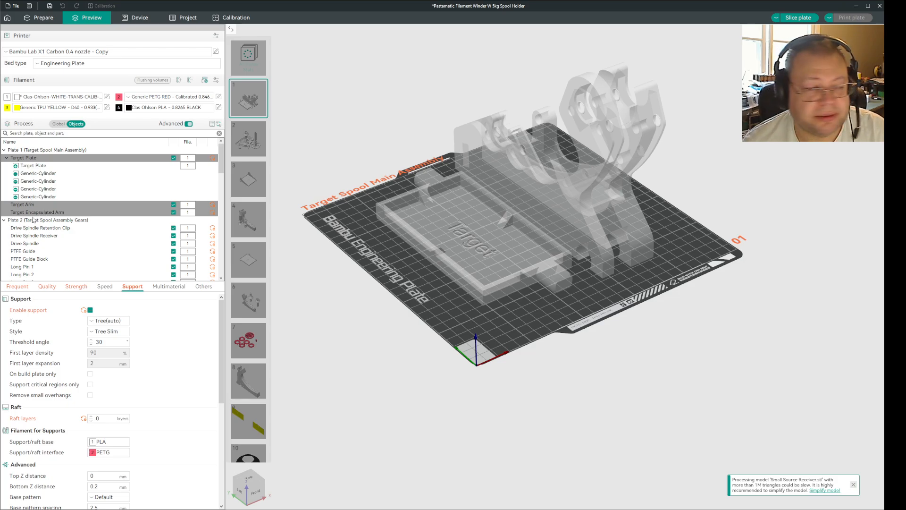
left_click(58, 124)
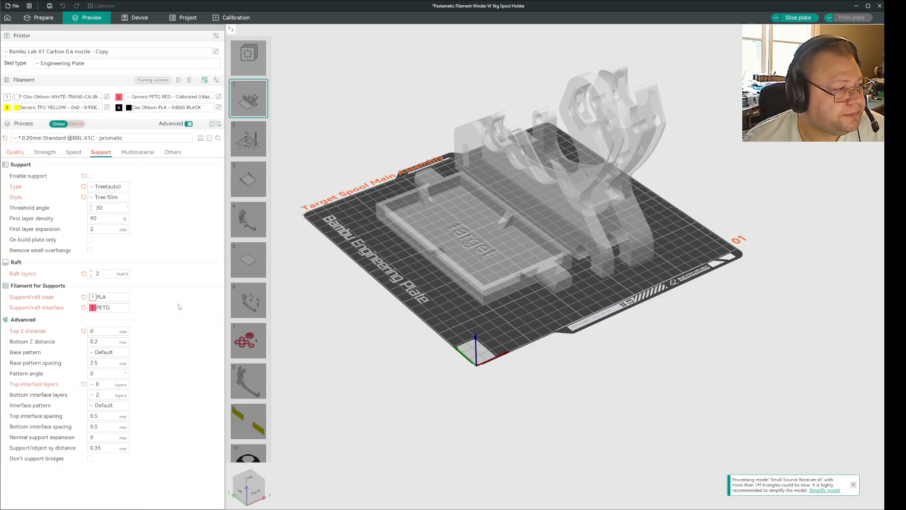
left_click(104, 274)
type("0")
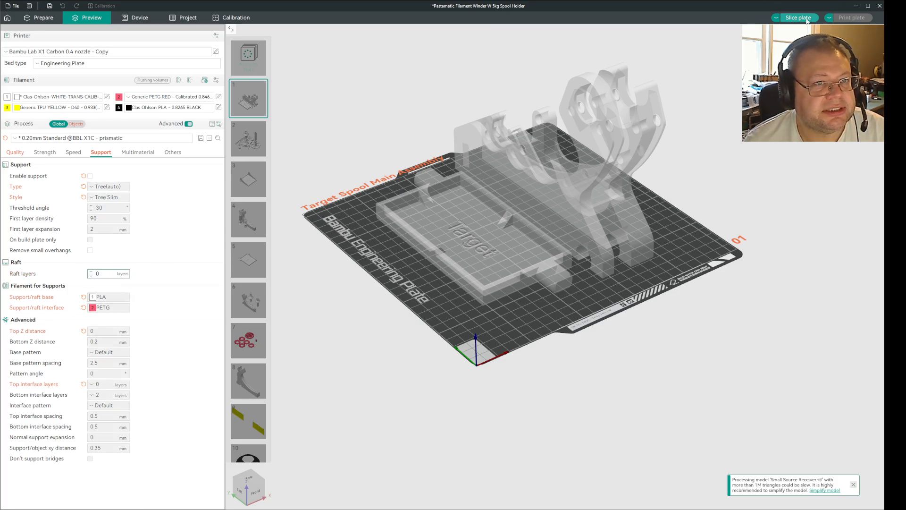
left_click(798, 17)
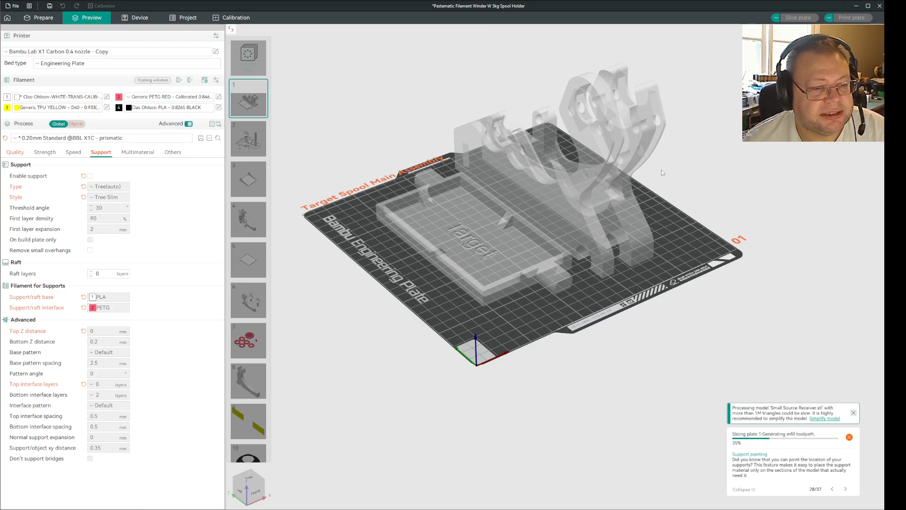
mouse_move(496, 166)
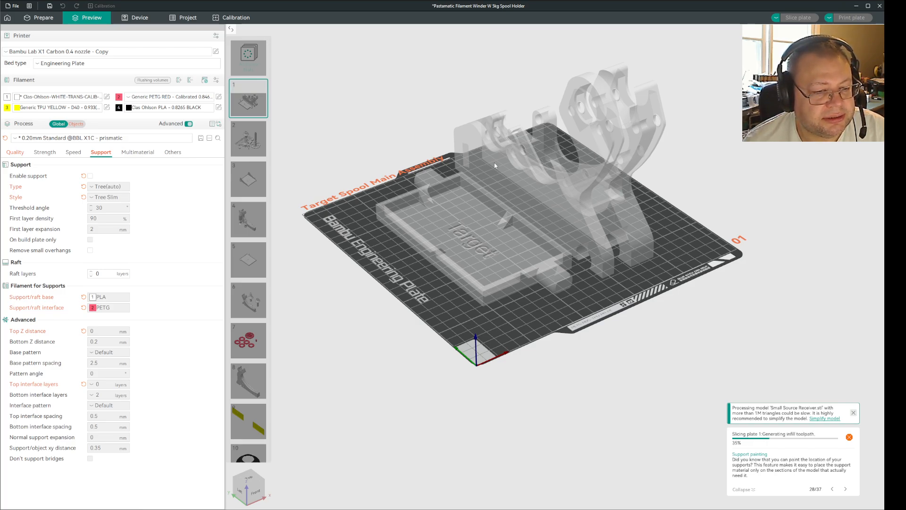
mouse_move(449, 240)
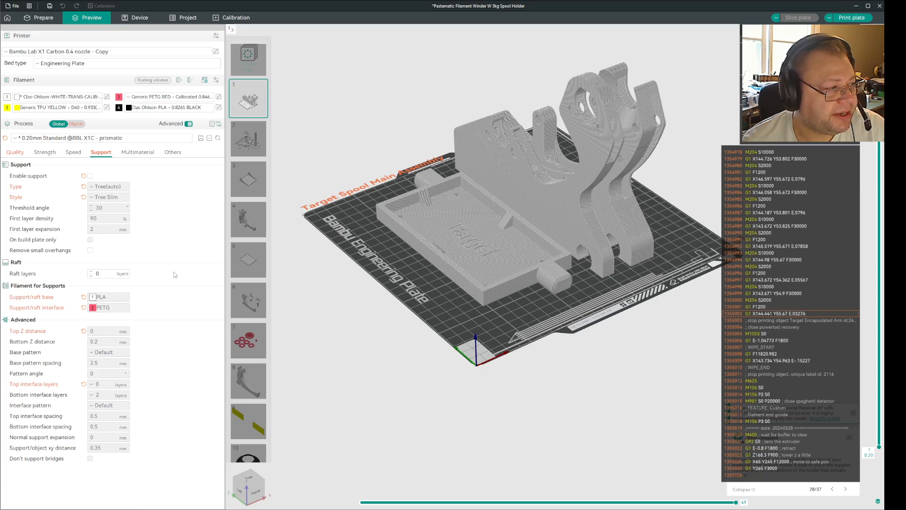
mouse_move(158, 165)
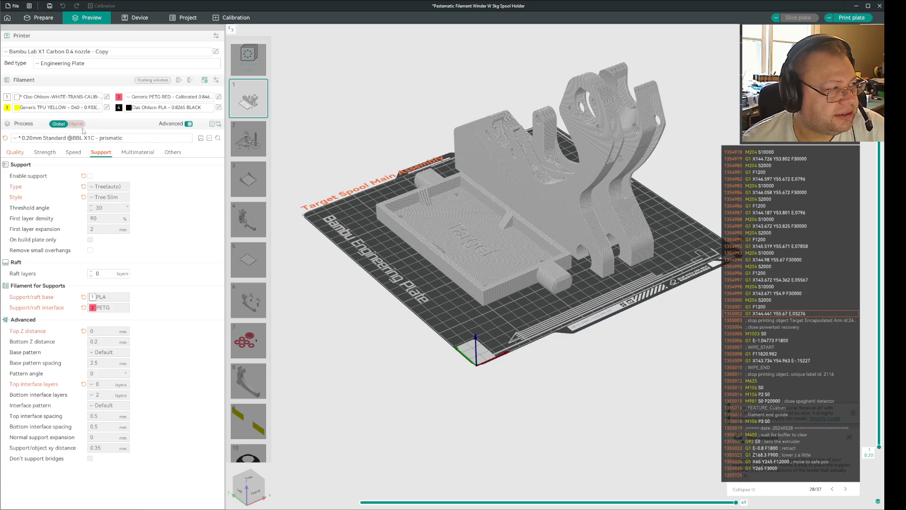
Restore the objects' raft layers to 2 and re-slice Plate 1, bringing back the empty-initial-layer error.
left_click(74, 123)
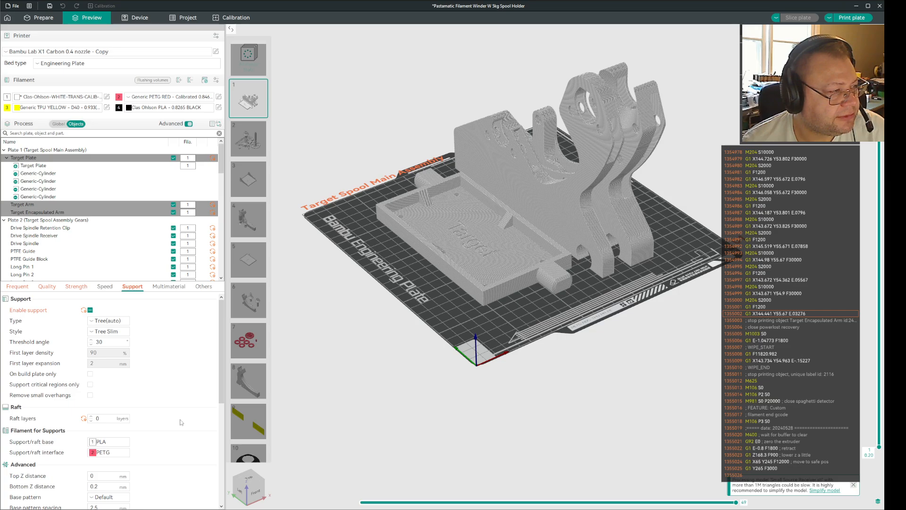
mouse_move(157, 428)
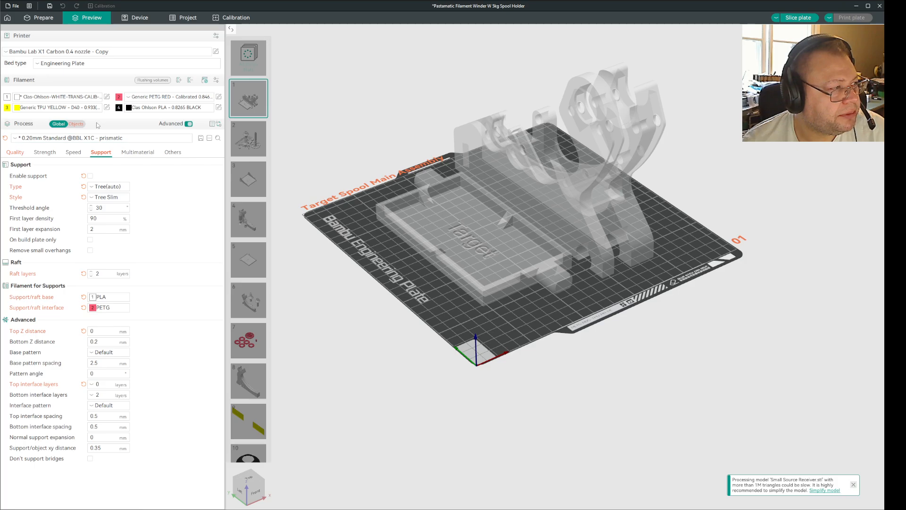
left_click(73, 124)
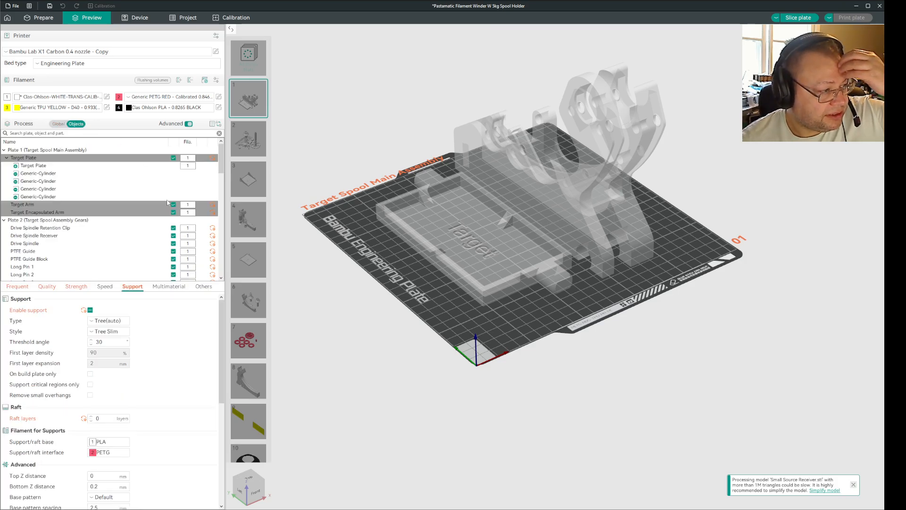
scroll("down", 3)
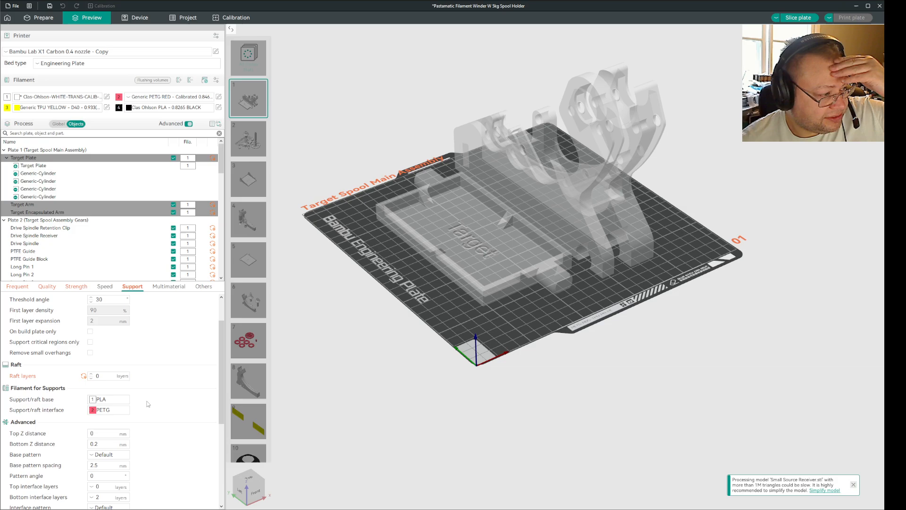
left_click(97, 376)
type("2")
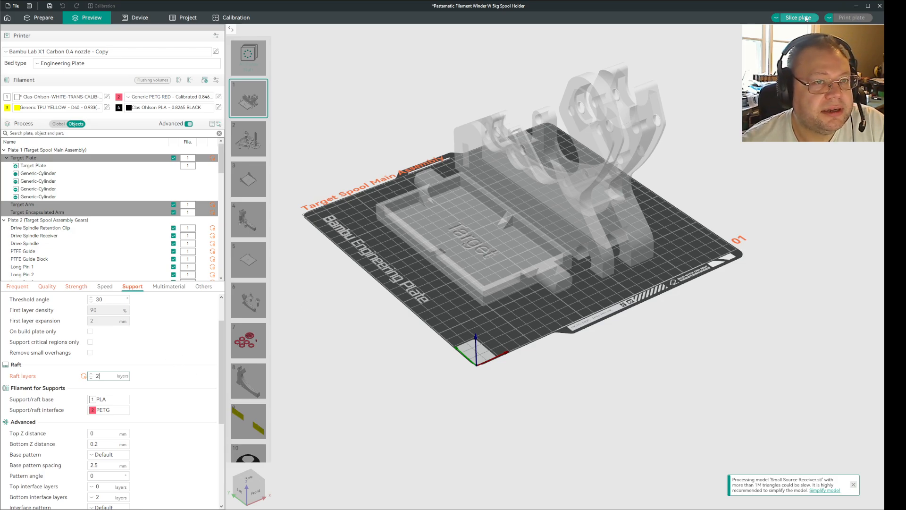
left_click(799, 17)
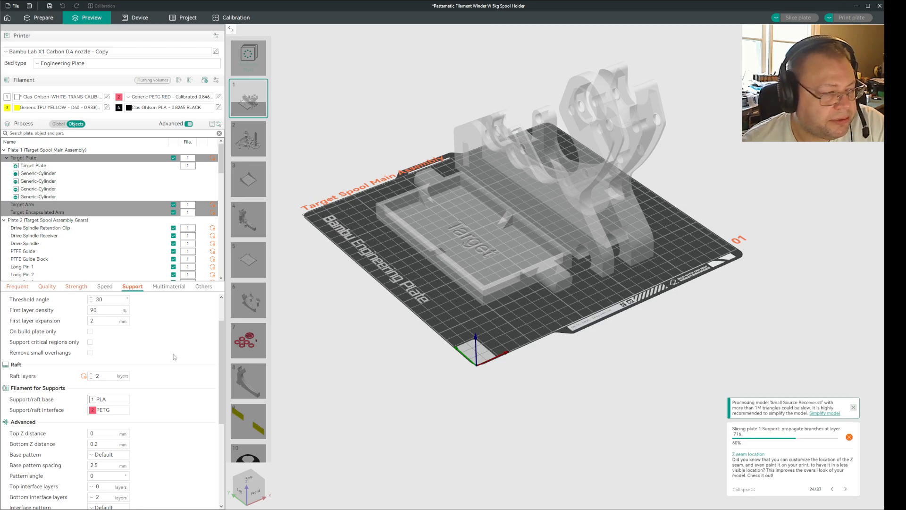
Select Target Encapsulated Arm, Target Arm and Target Plate in turn to inspect each.
left_click(35, 212)
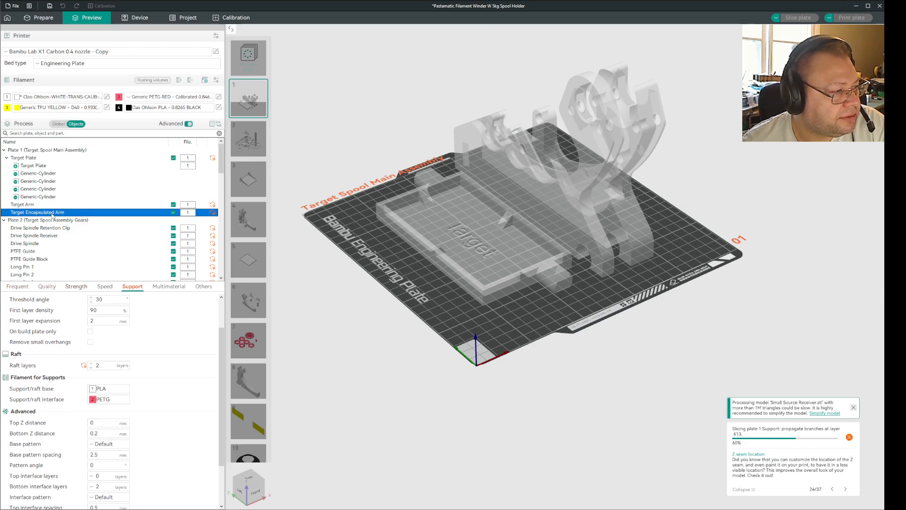
left_click(22, 204)
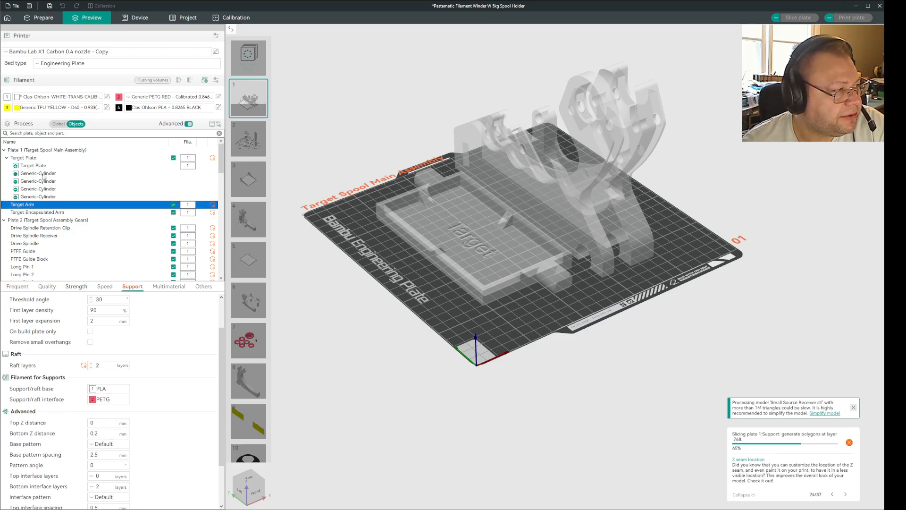
left_click(21, 156)
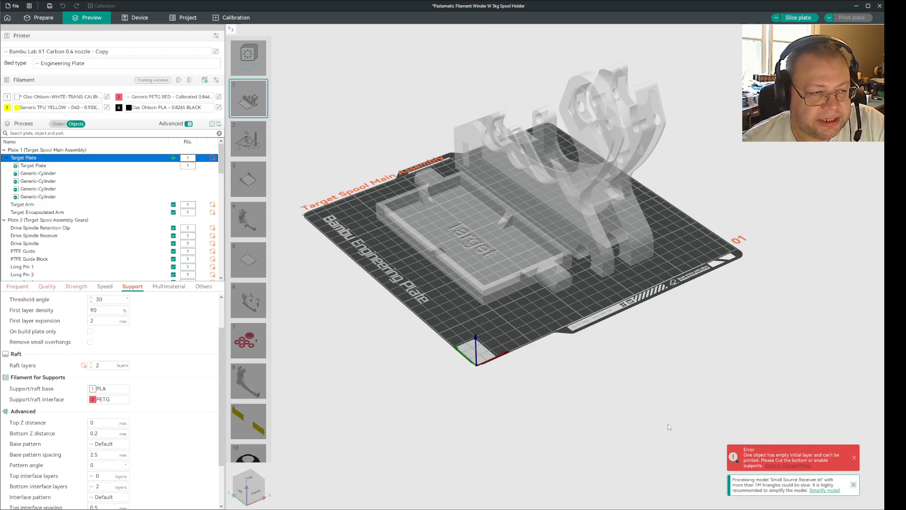
mouse_move(456, 428)
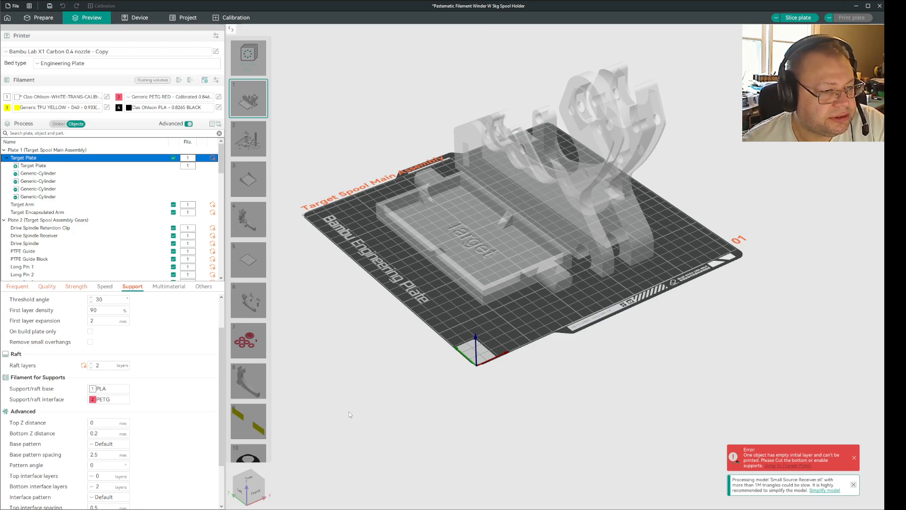
Lower raft layers for Plate 1's objects from 2 to 1; the empty-initial-layer error remains.
left_click(102, 365)
type("1")
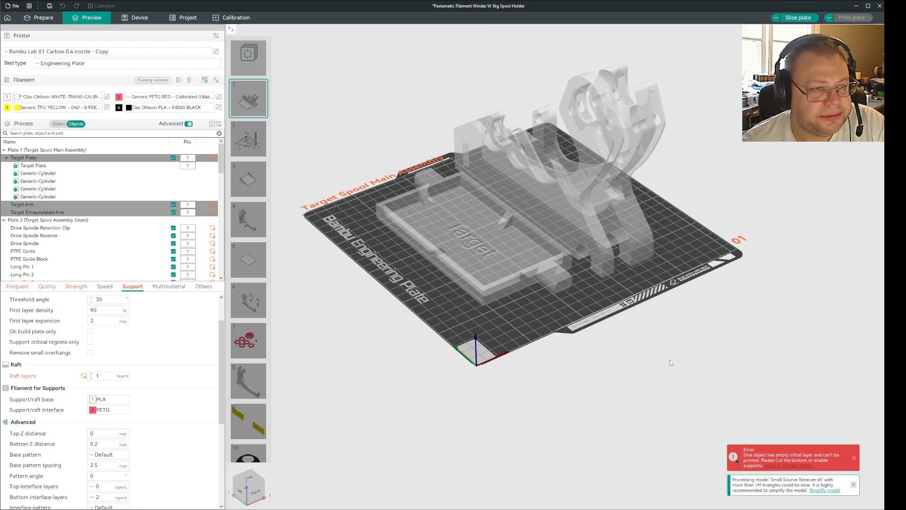
left_click(798, 17)
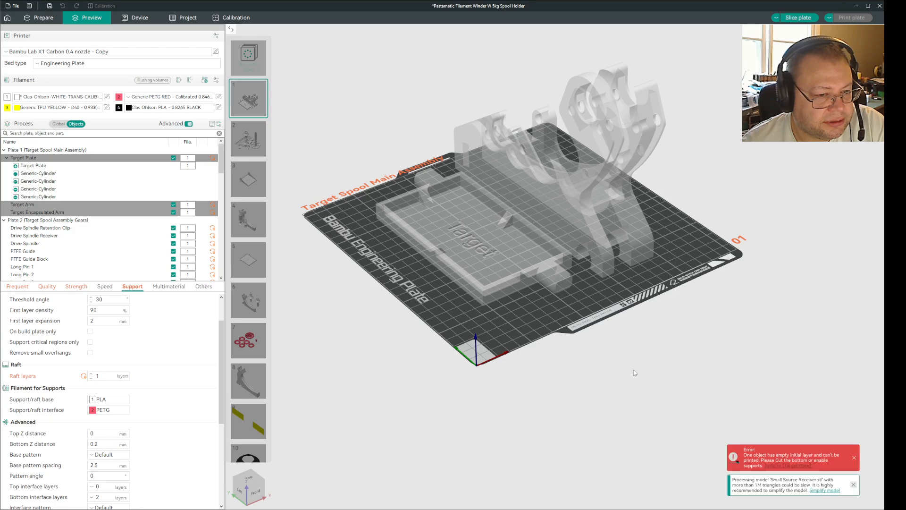
mouse_move(624, 370)
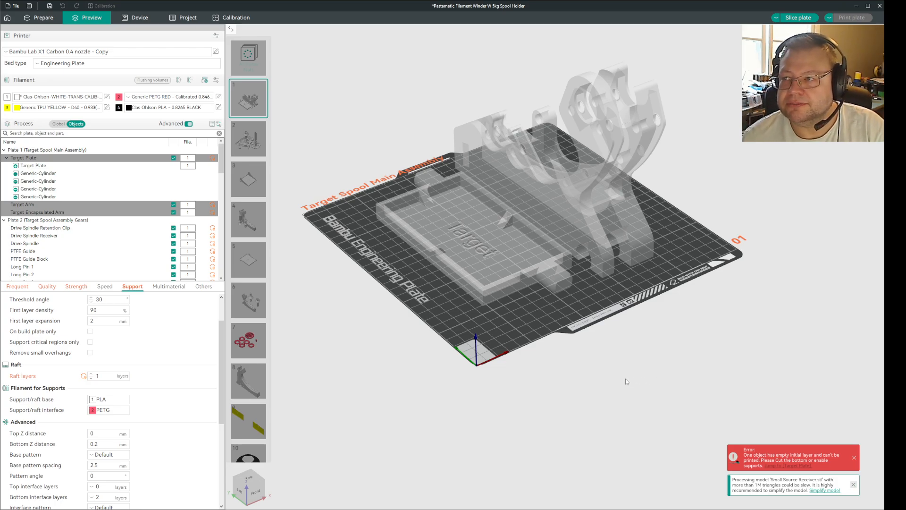
mouse_move(581, 389)
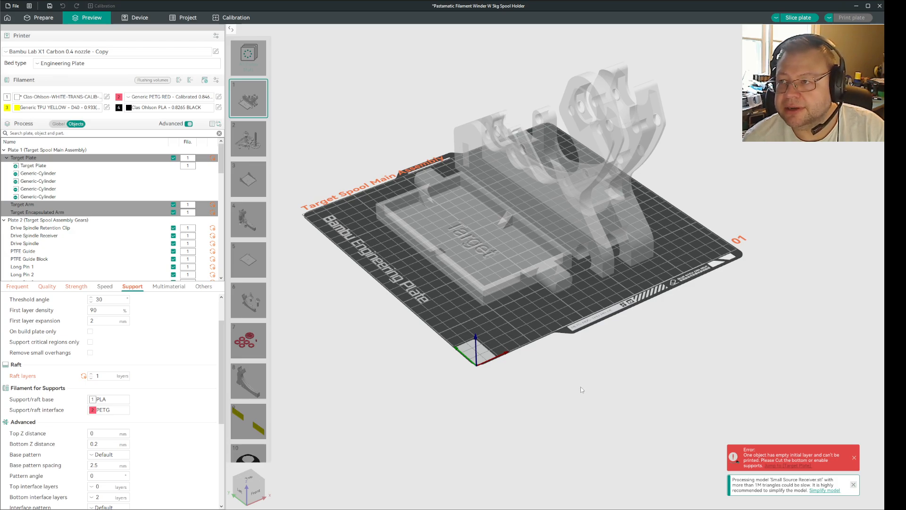
mouse_move(505, 387)
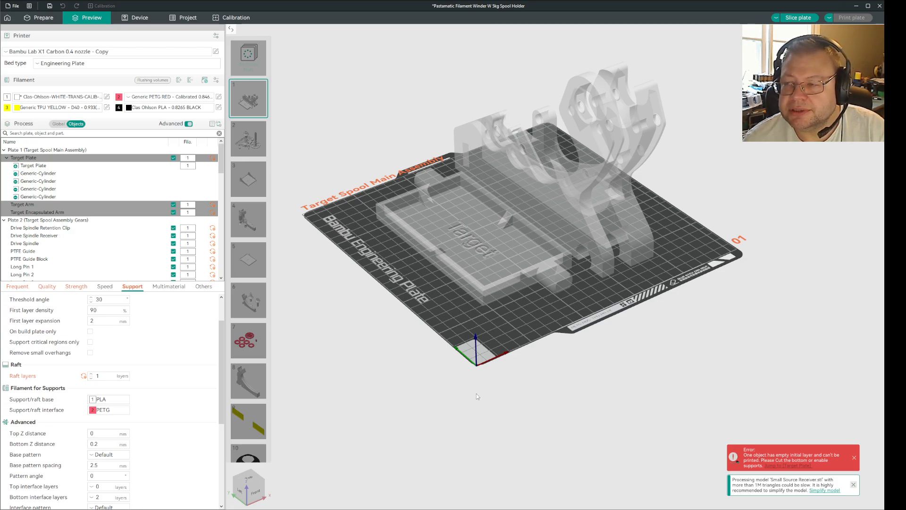
mouse_move(458, 398)
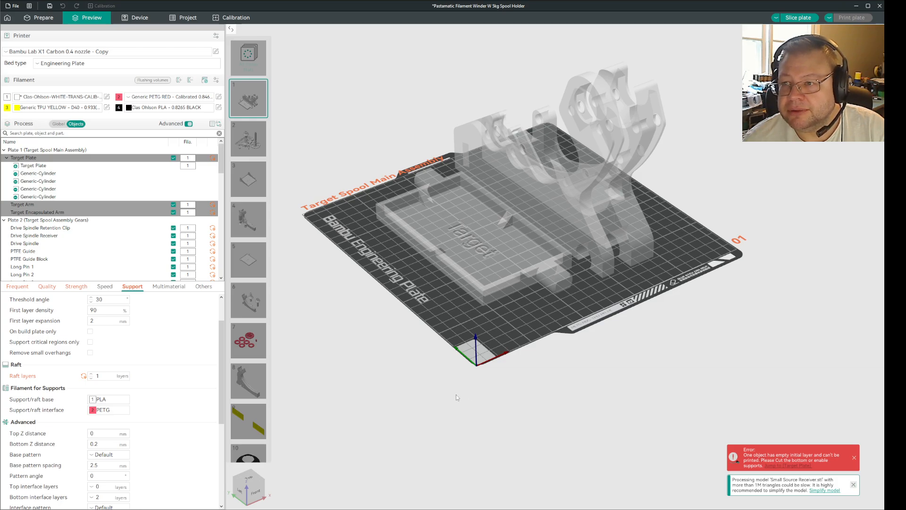
mouse_move(479, 417)
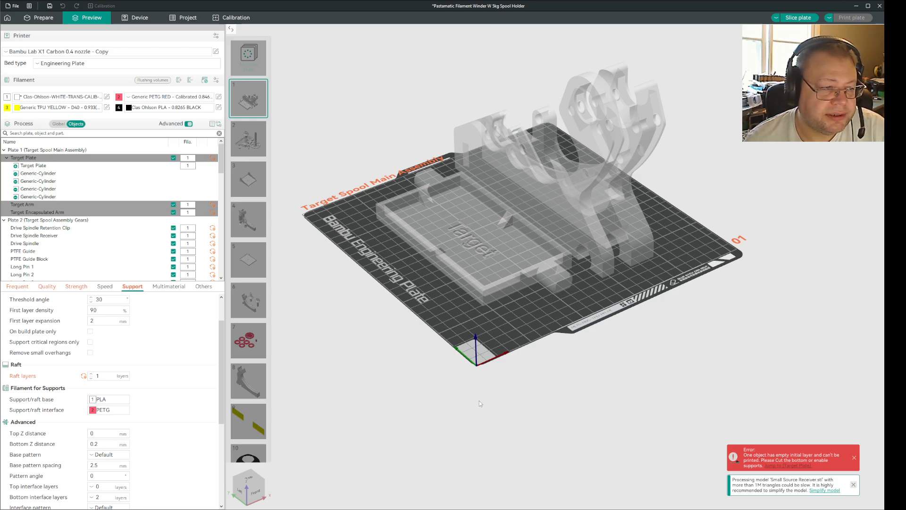
mouse_move(439, 400)
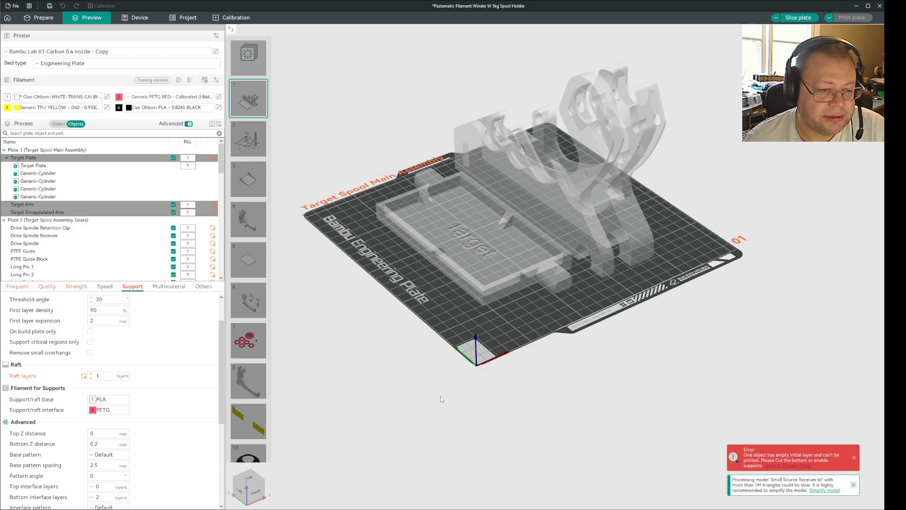
mouse_move(437, 421)
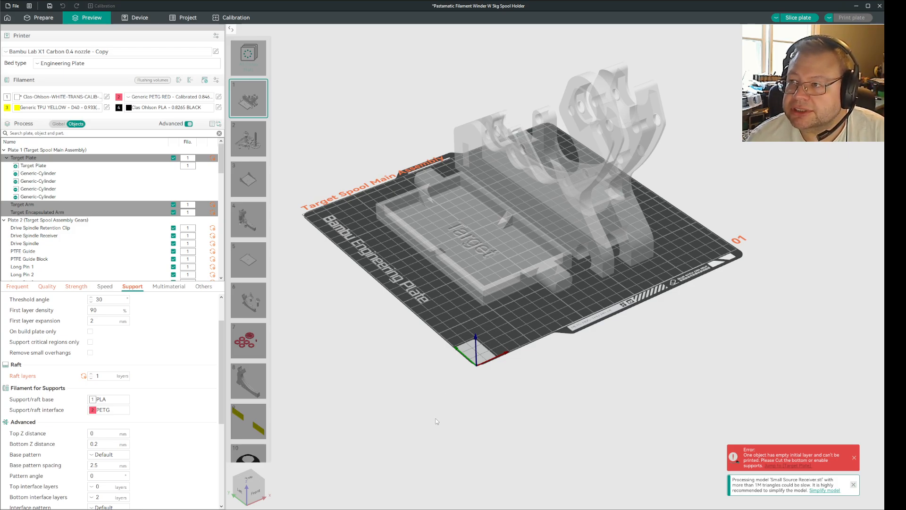
mouse_move(370, 438)
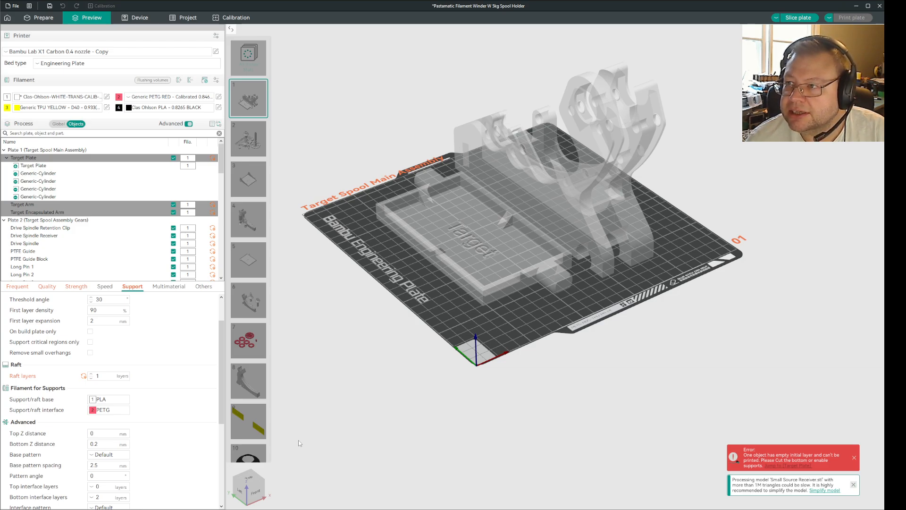
mouse_move(291, 446)
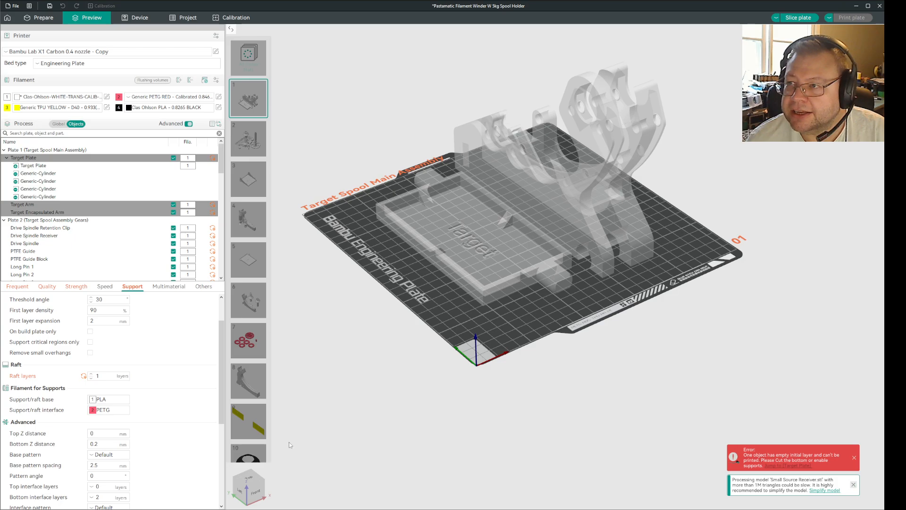
mouse_move(249, 468)
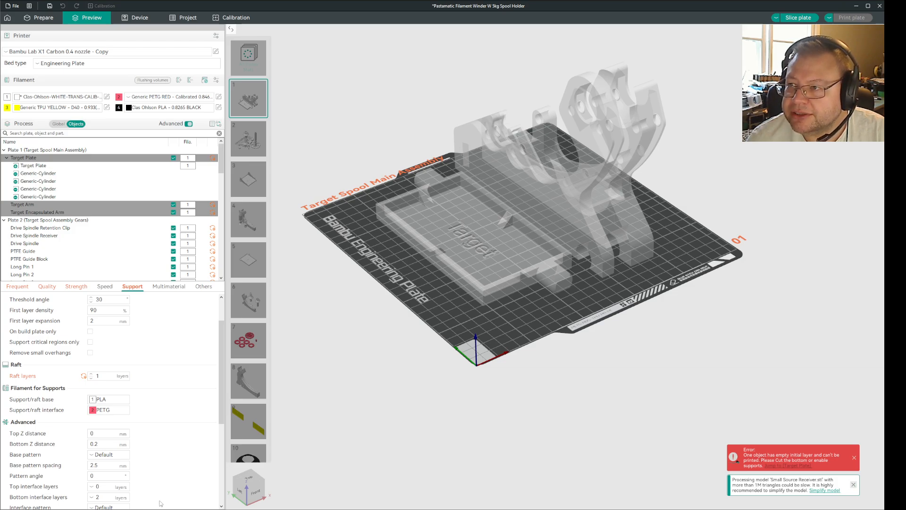
mouse_move(160, 502)
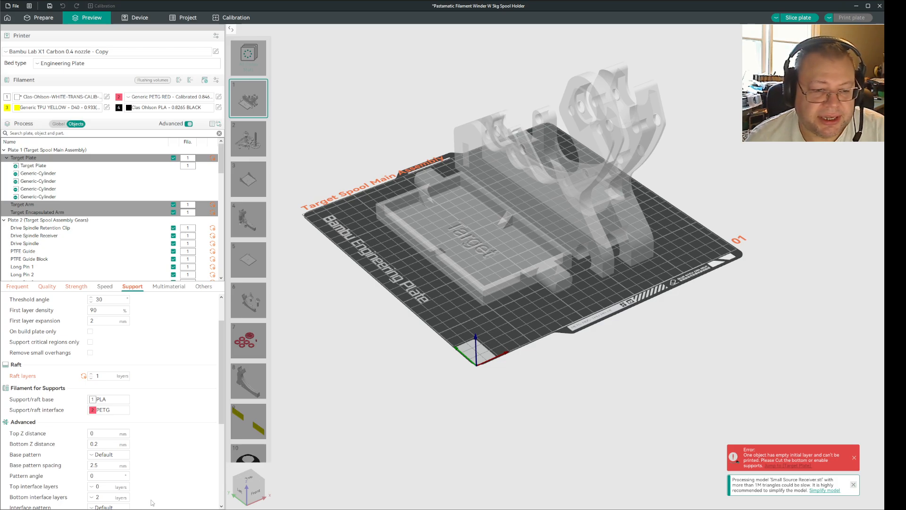
mouse_move(108, 500)
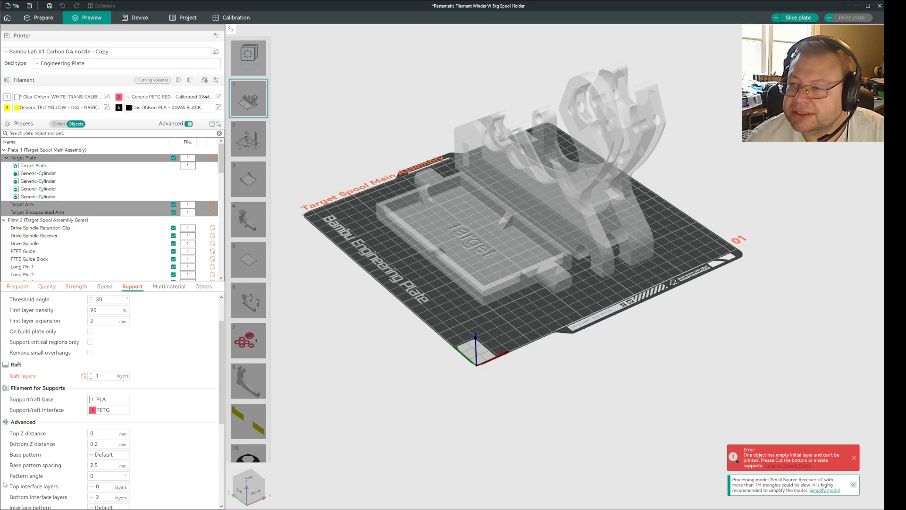
mouse_move(61, 502)
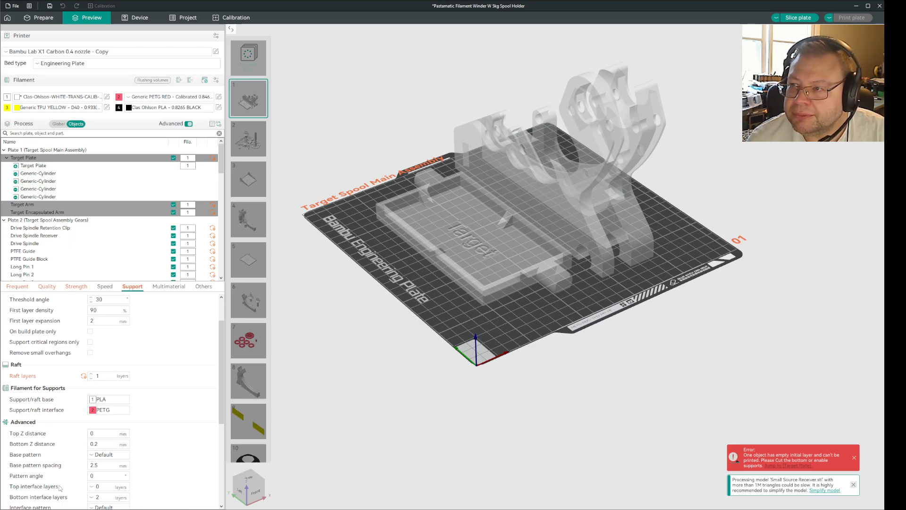